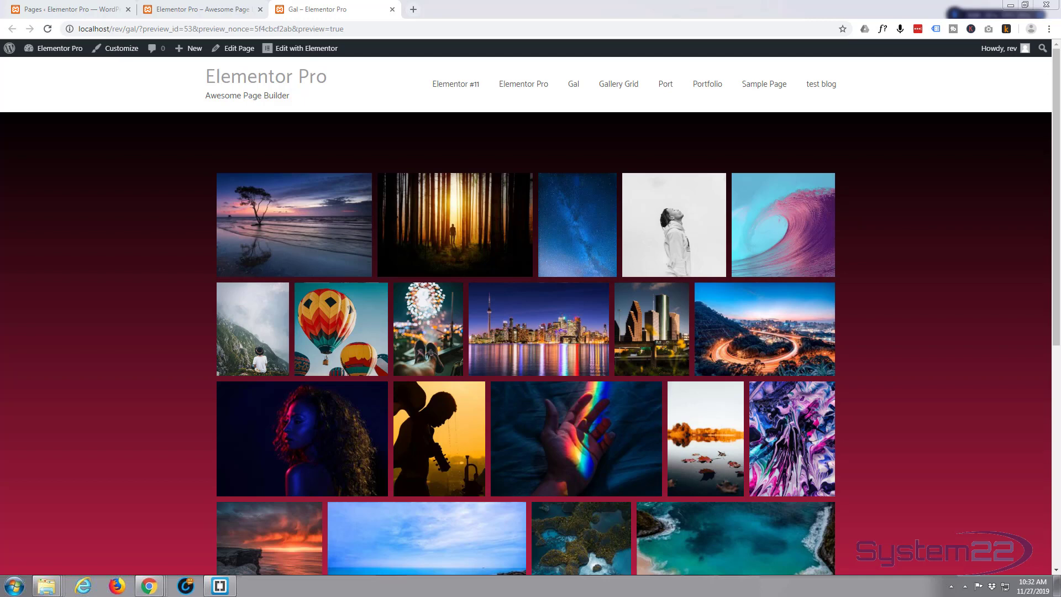
mouse_move(193, 268)
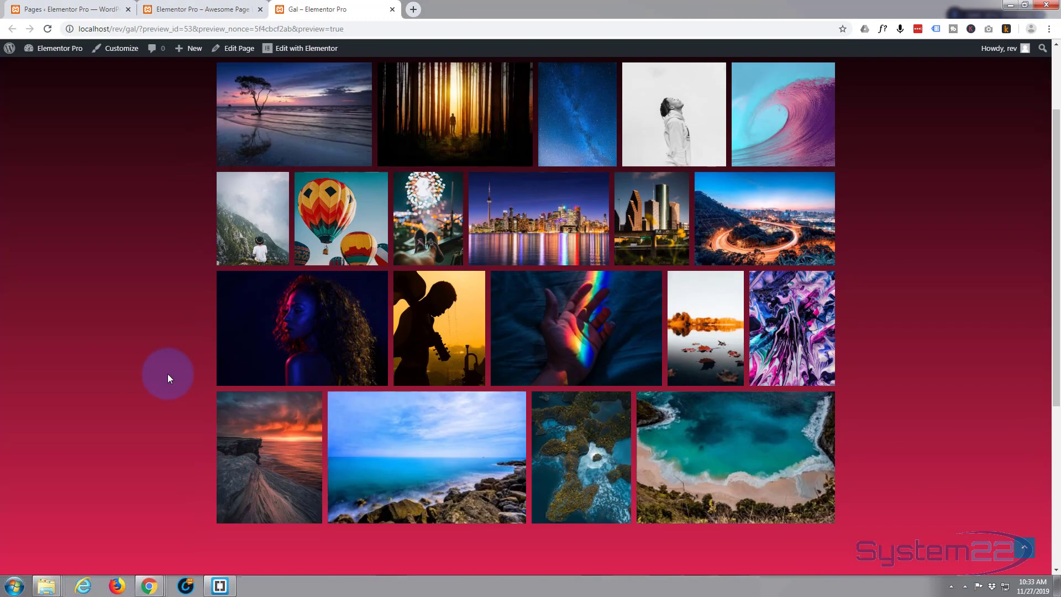
- Scroll through the gallery page preview to review the justified photo grid
scroll("down", 3)
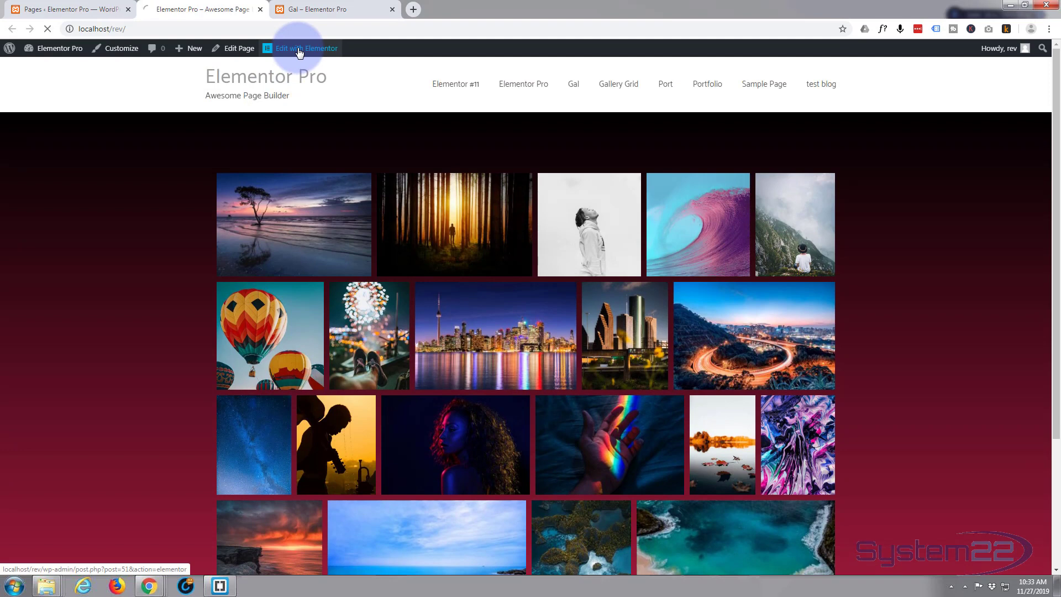
- Edit the Gallery Grid page with Elementor and scroll the widget panel to the Pro Flip Box
left_click(306, 47)
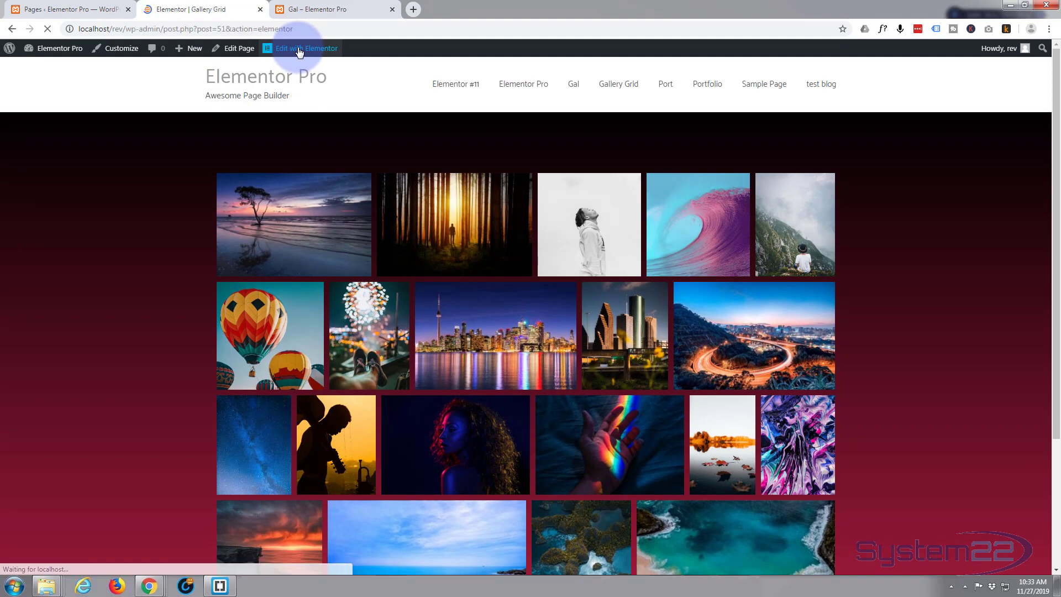
left_click(307, 47)
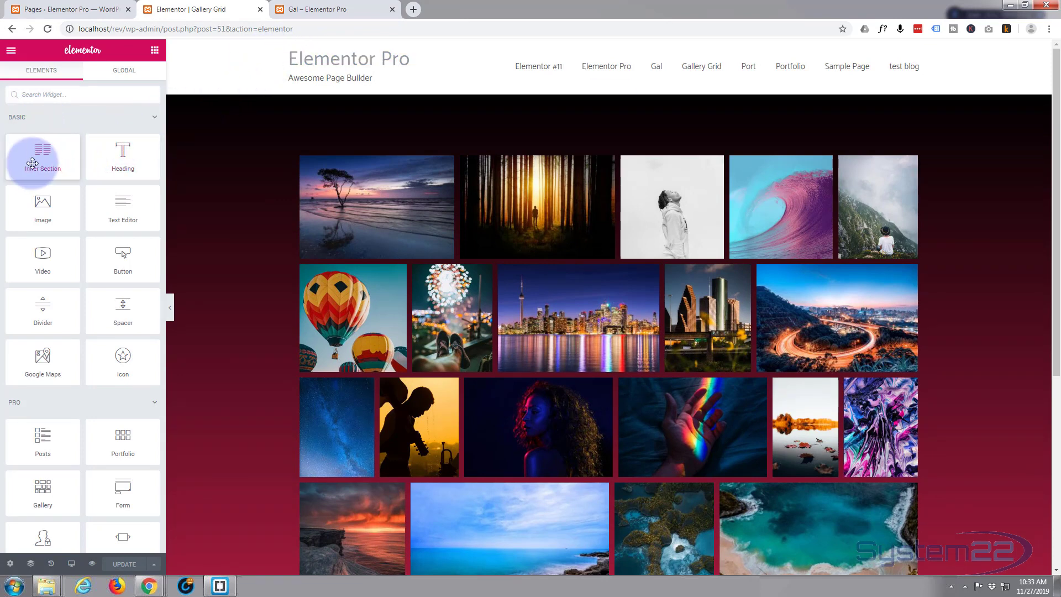
scroll("down", 3)
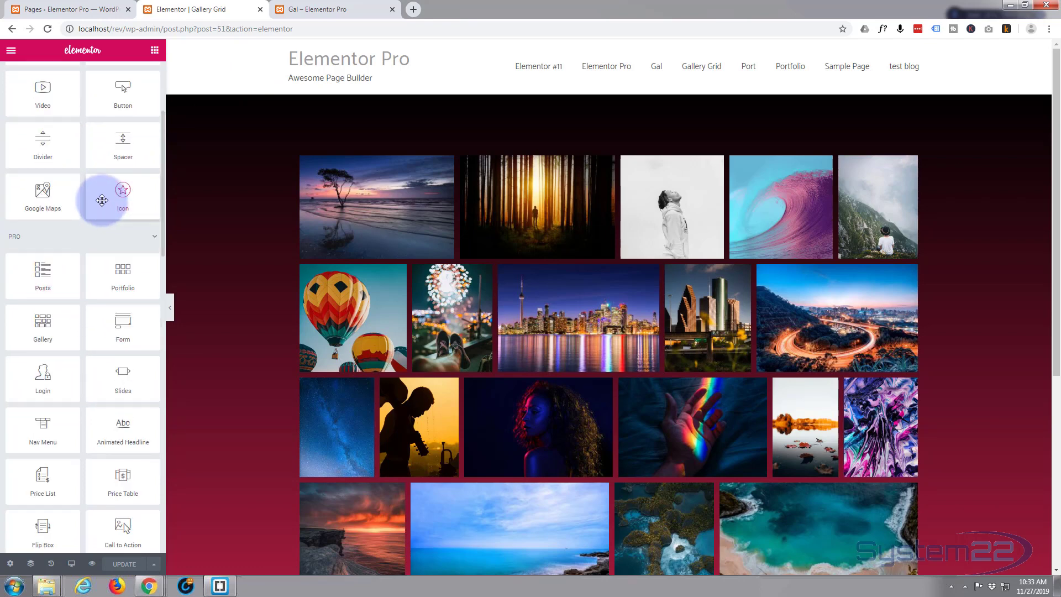
scroll("down", 3)
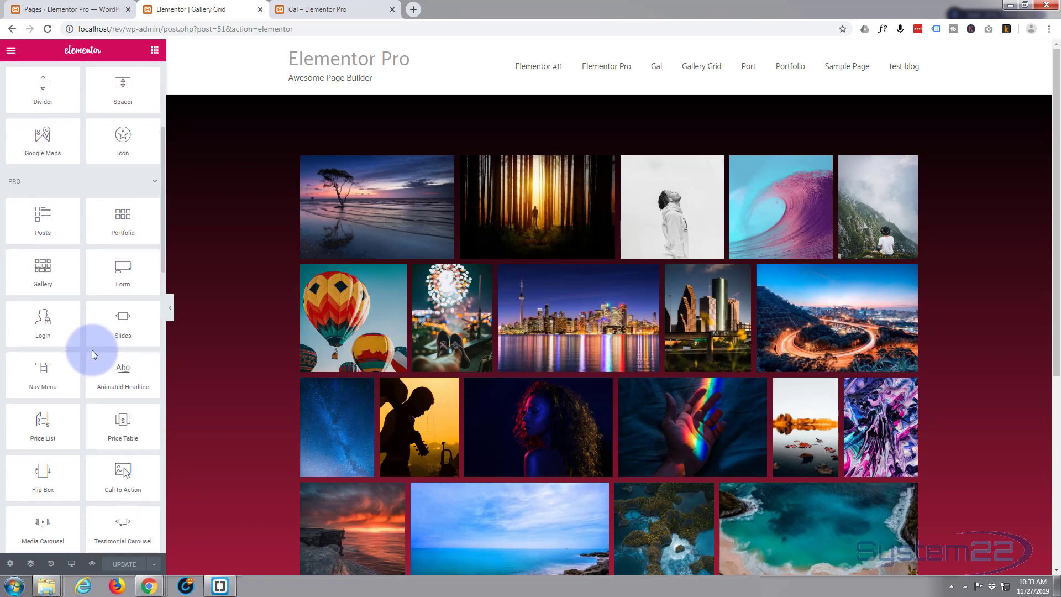
mouse_move(92, 466)
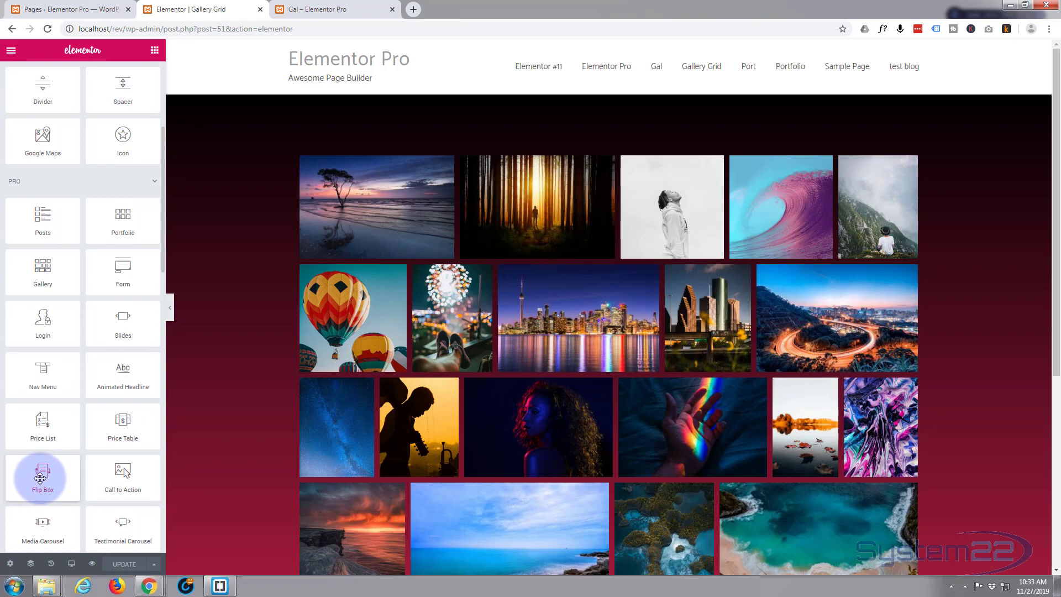
scroll("down", 3)
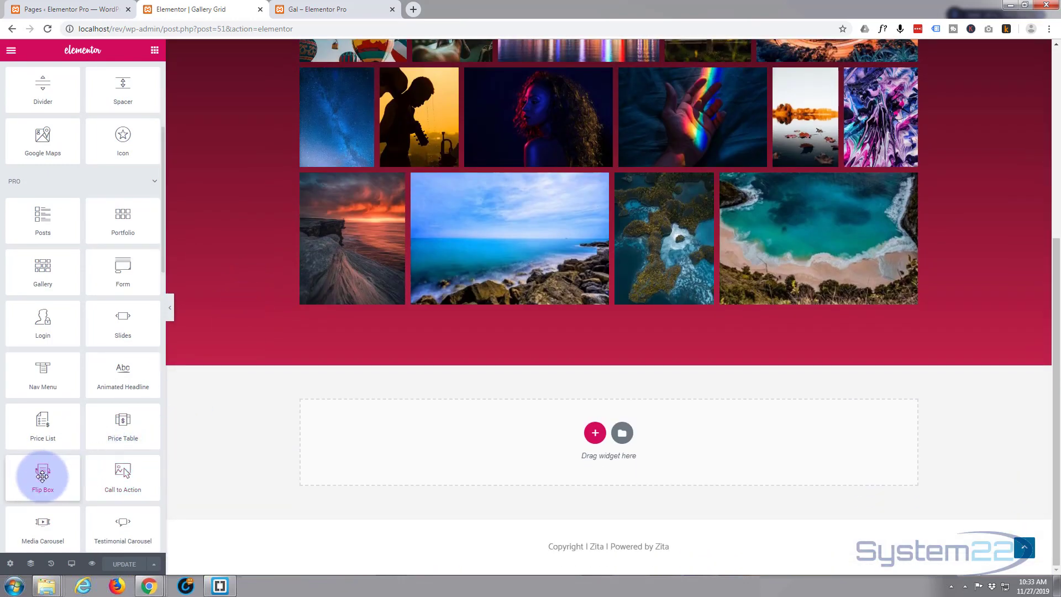
- Drop a Flip Box below the gallery and add two more columns to its section
left_click_drag(42, 477, 608, 442)
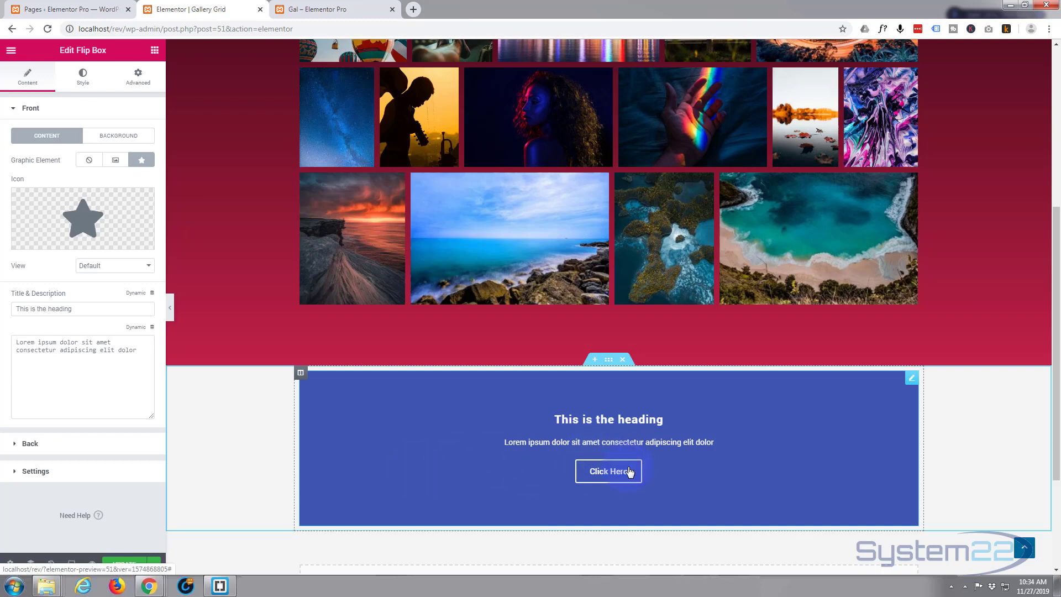
mouse_move(304, 379)
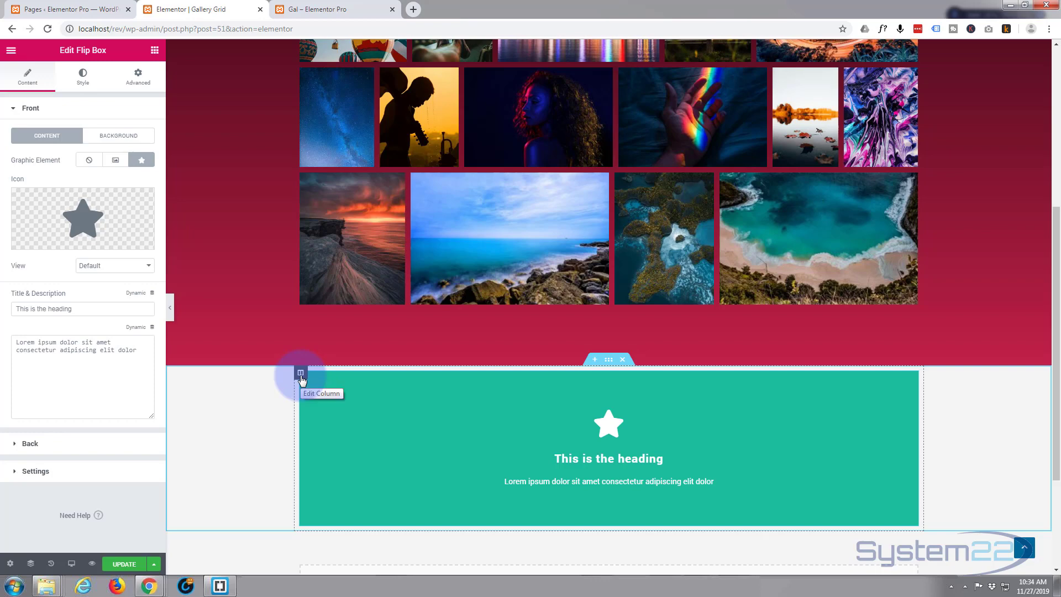
right_click(299, 375)
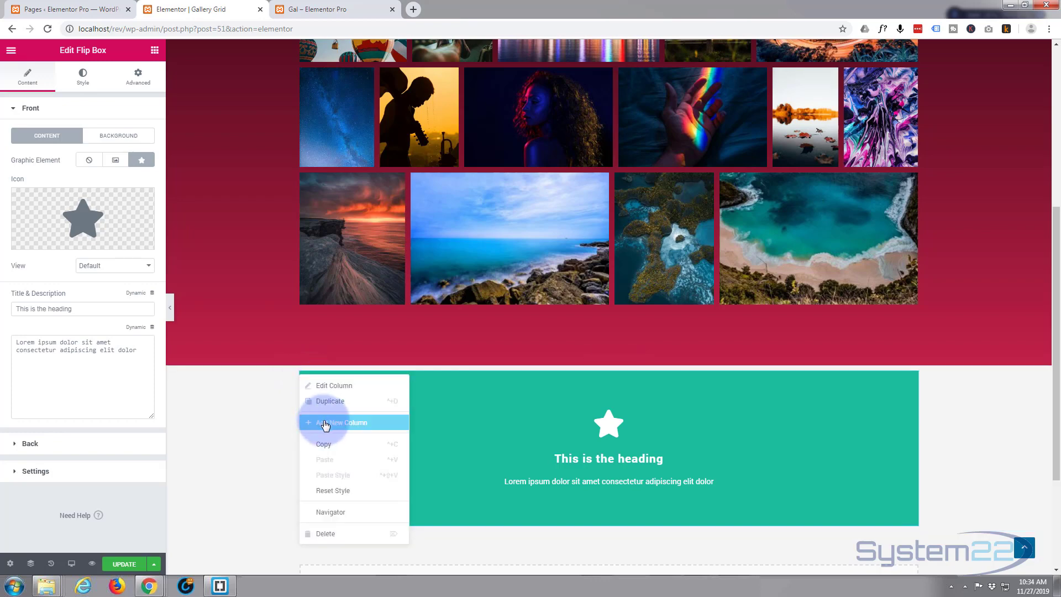
left_click(341, 422)
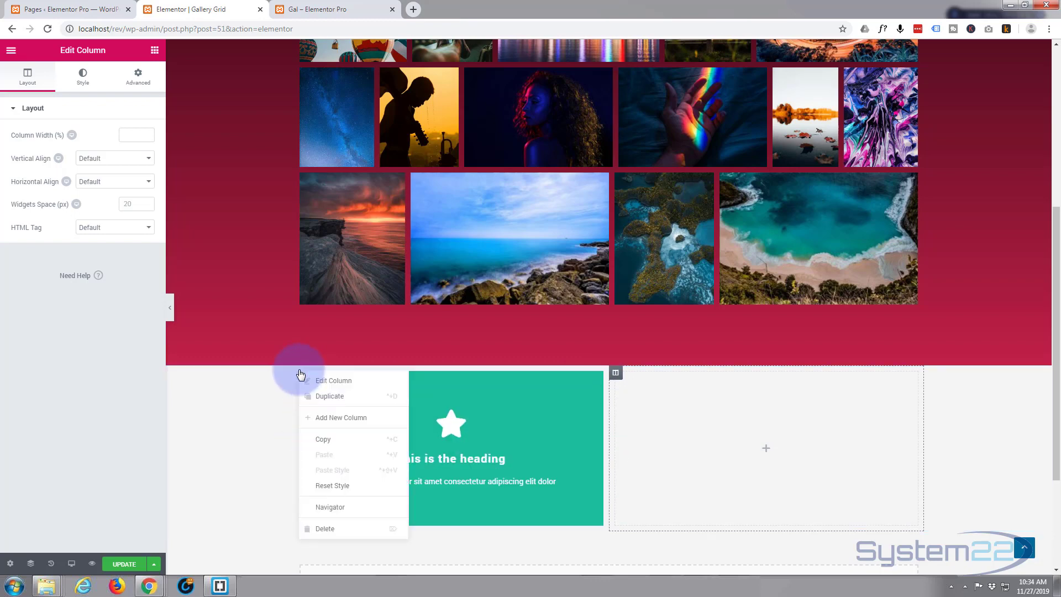
left_click(341, 416)
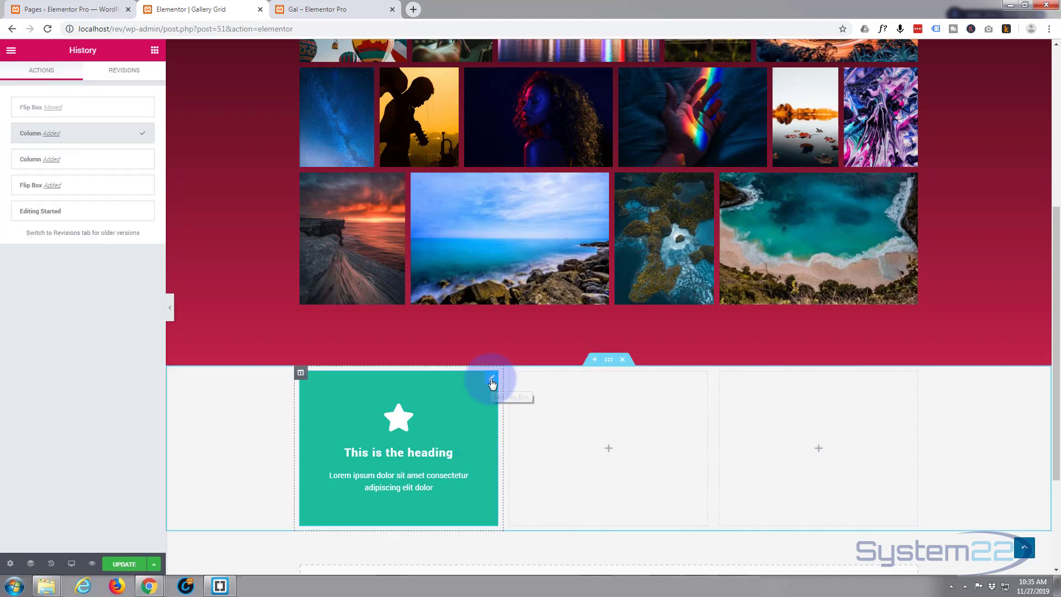
- Edit the flip box and browse the Icon Library for its front graphic
left_click(490, 379)
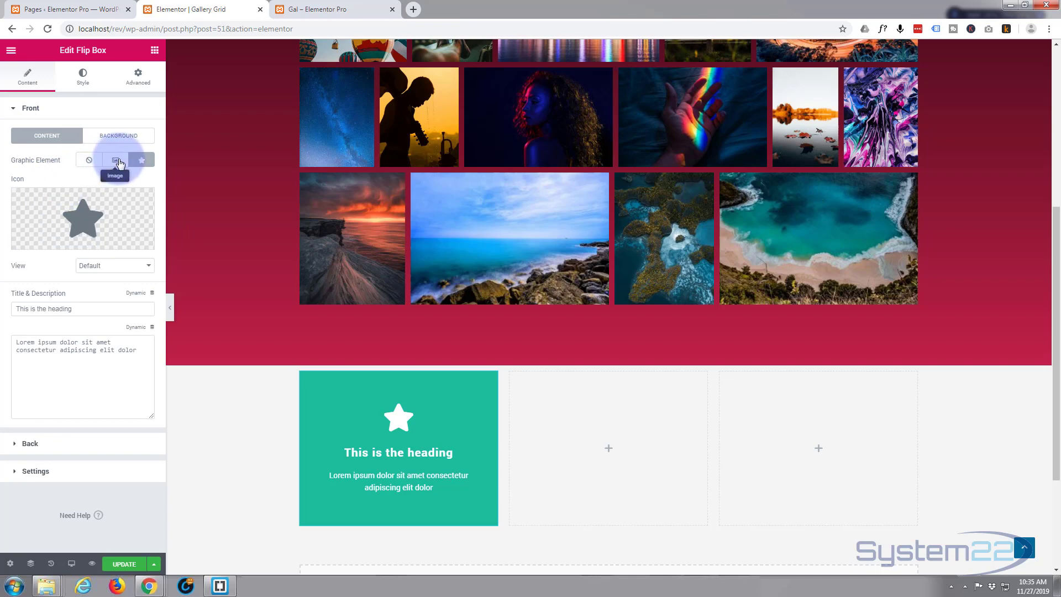
left_click(141, 159)
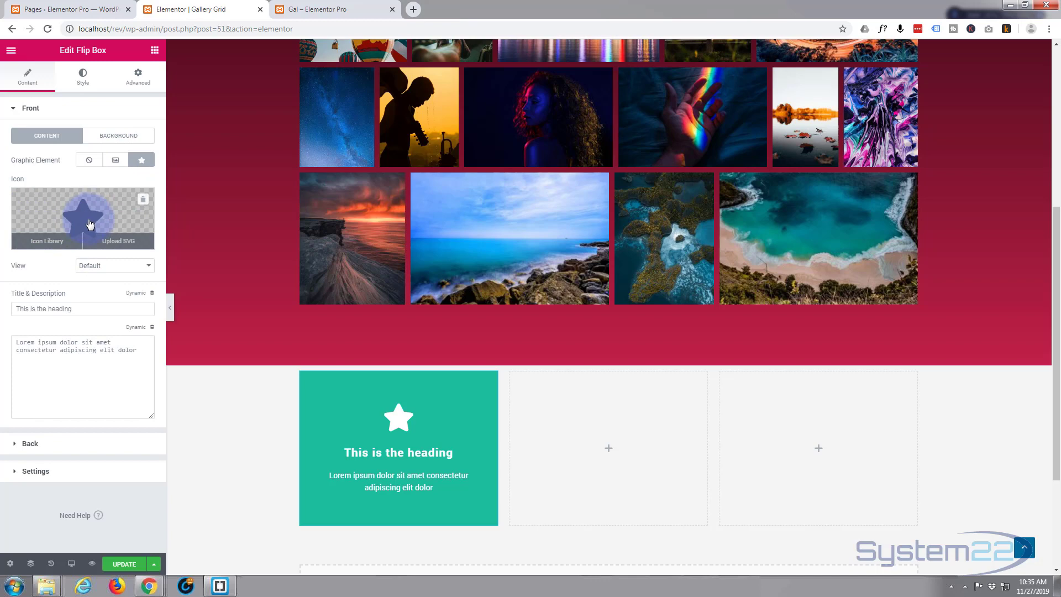
left_click(47, 241)
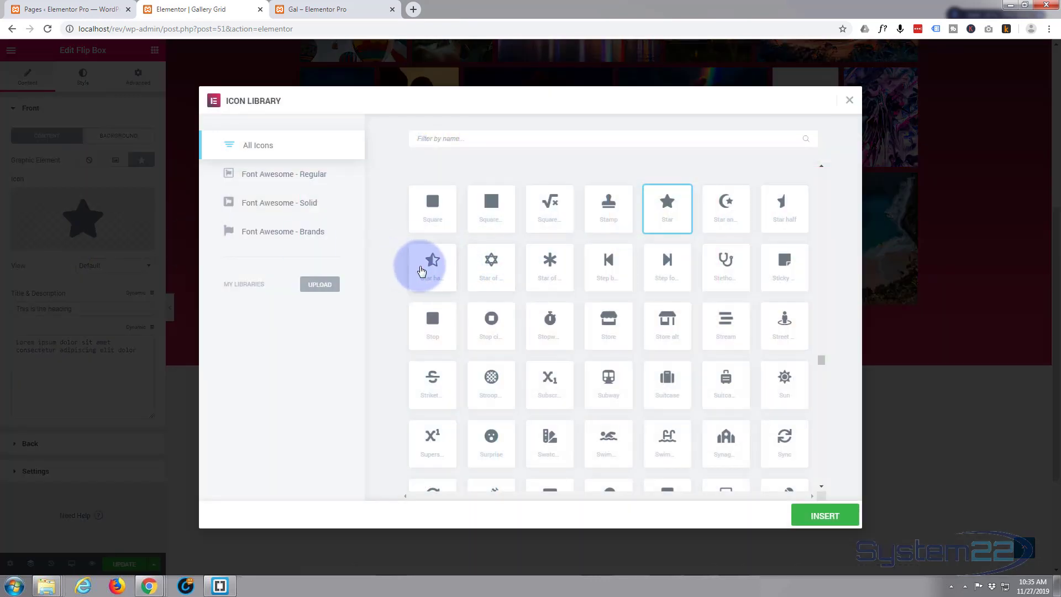
- Insert the Users group icon in place of the star on the front
scroll("down", 3)
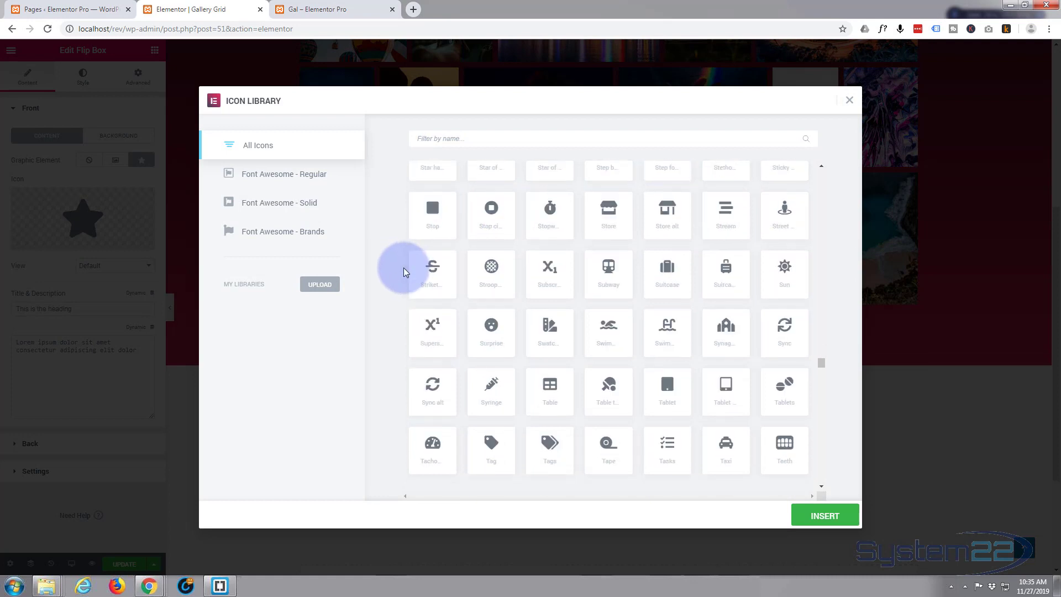
scroll("down", 3)
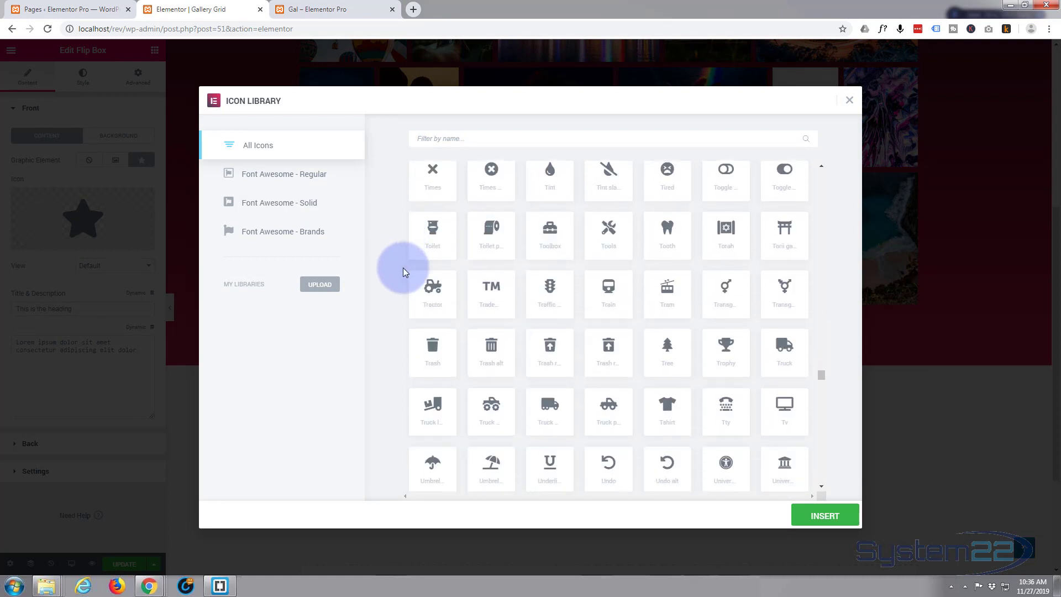
scroll("down", 3)
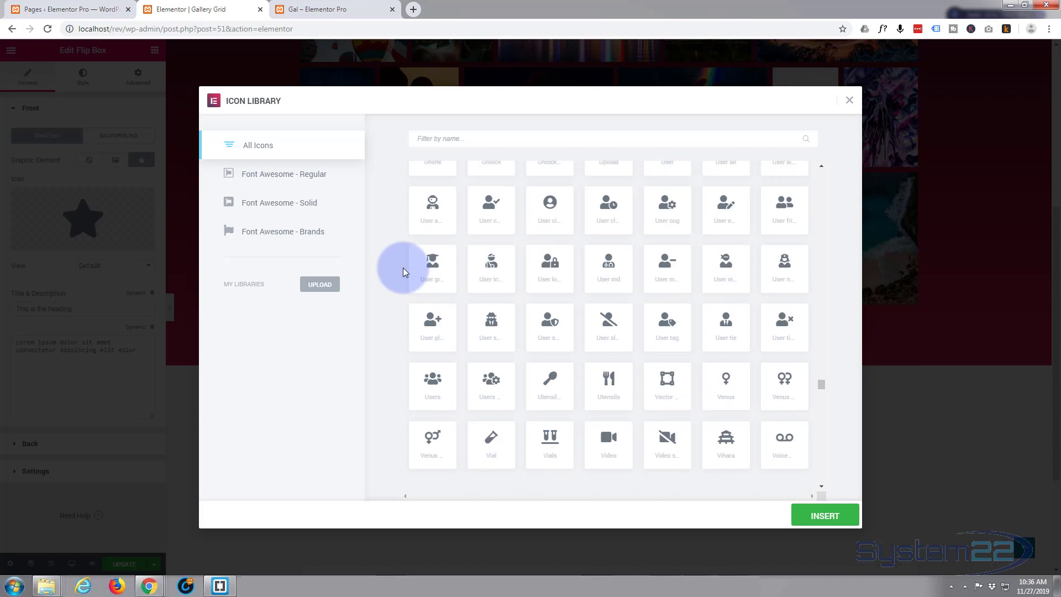
scroll("down", 3)
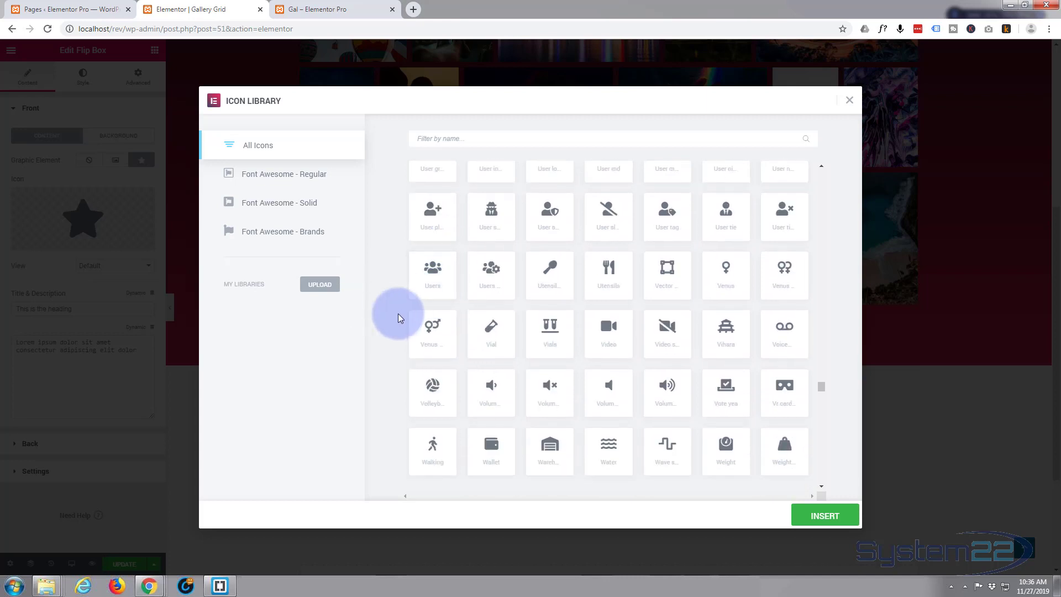
left_click(432, 274)
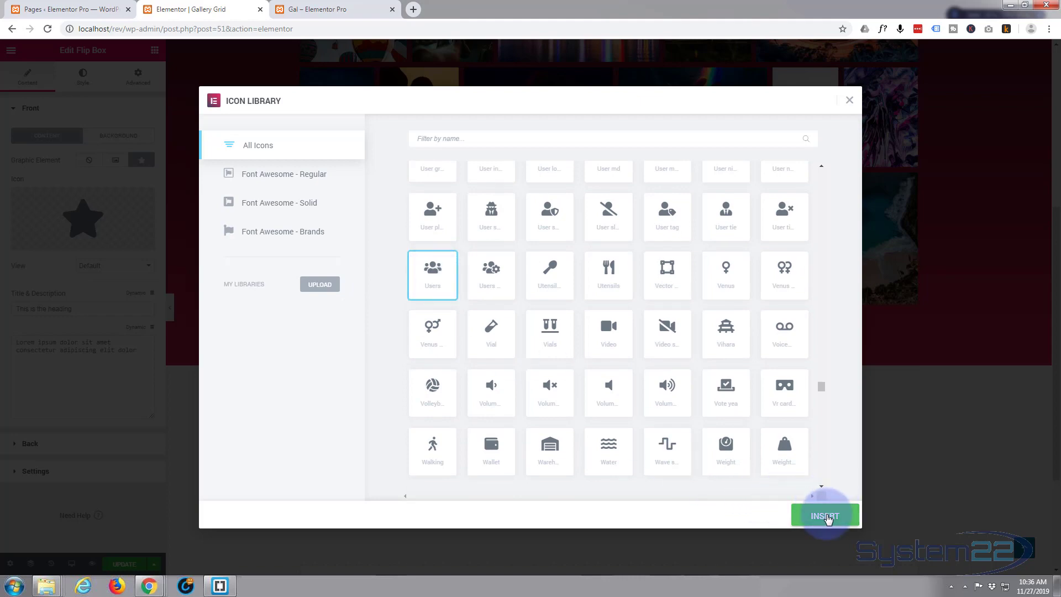
left_click(824, 515)
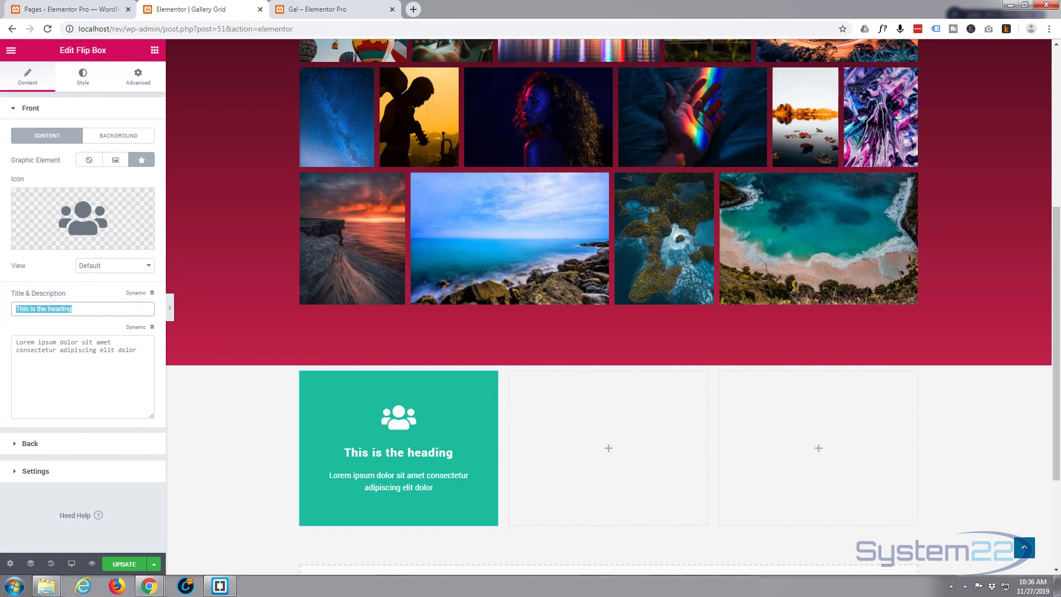
- Title the front 'My New Flip Box' and select the description to lengthen it
type("My New")
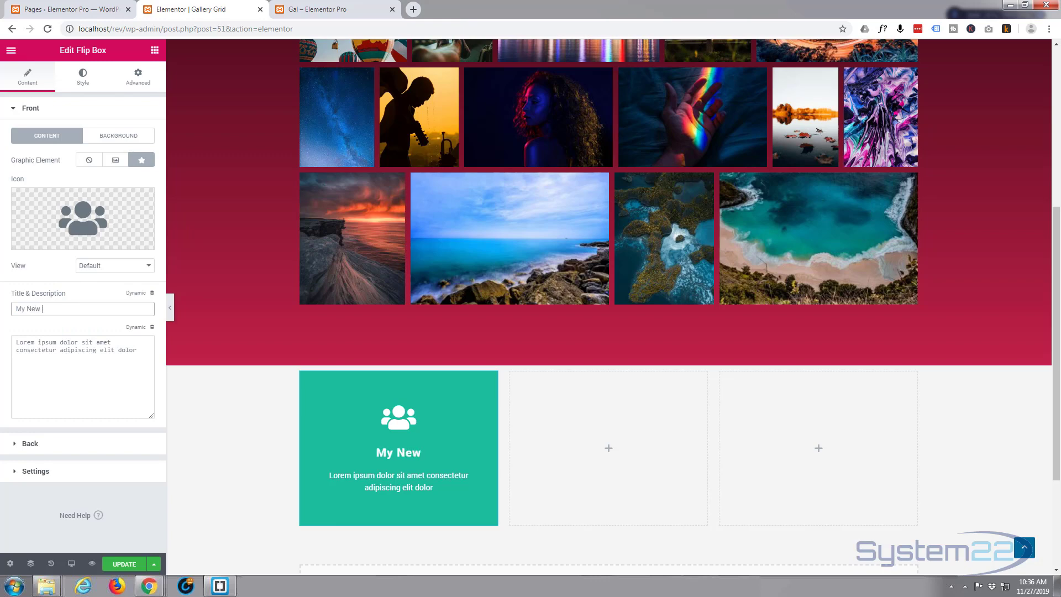
type("Flip")
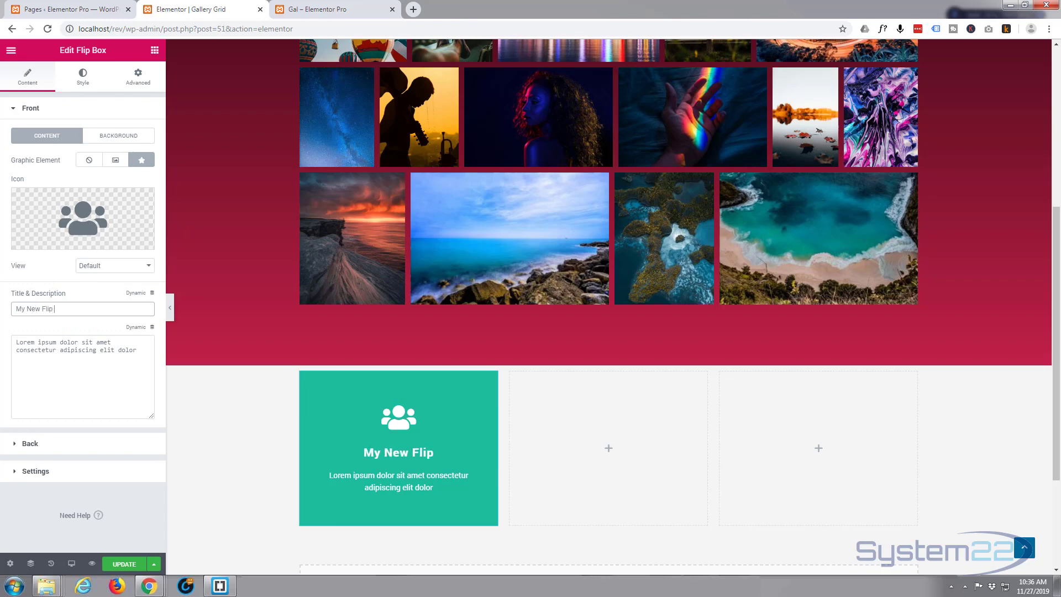
type("Box")
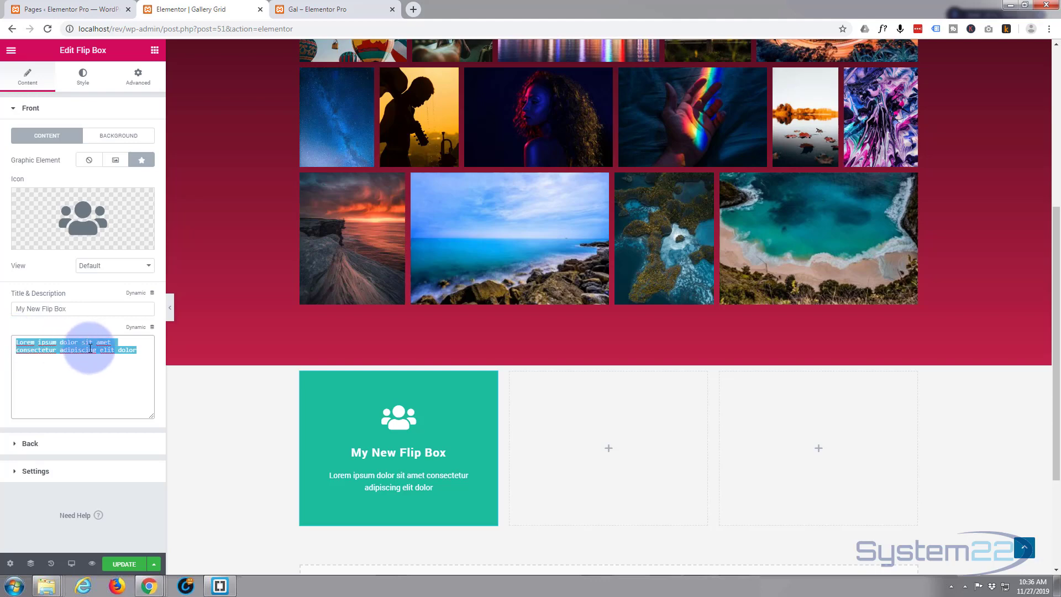
left_click(140, 349)
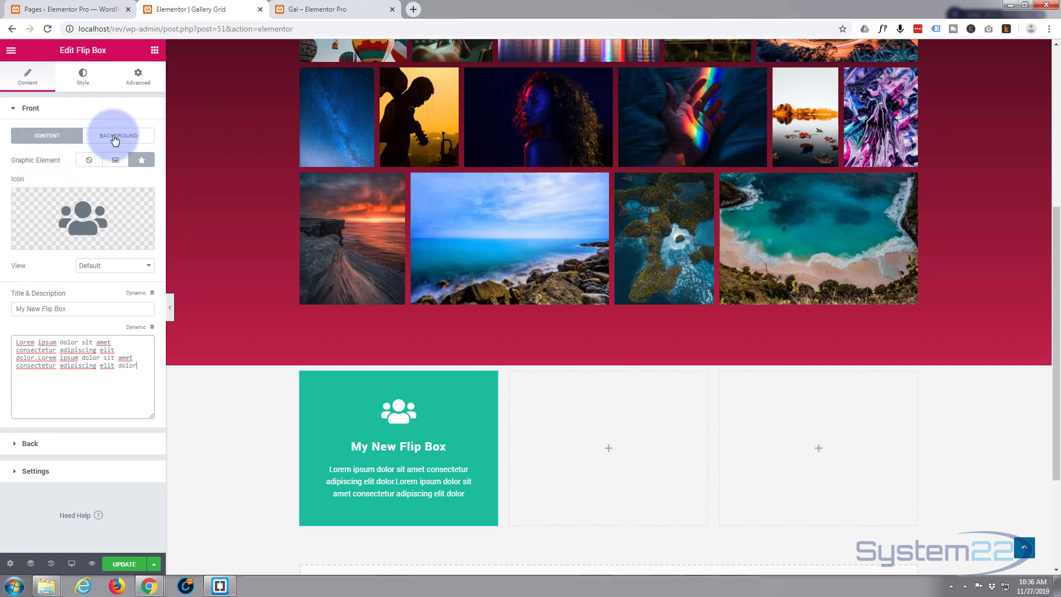
- Make the front background a Gradient and start picking its colour
left_click(119, 135)
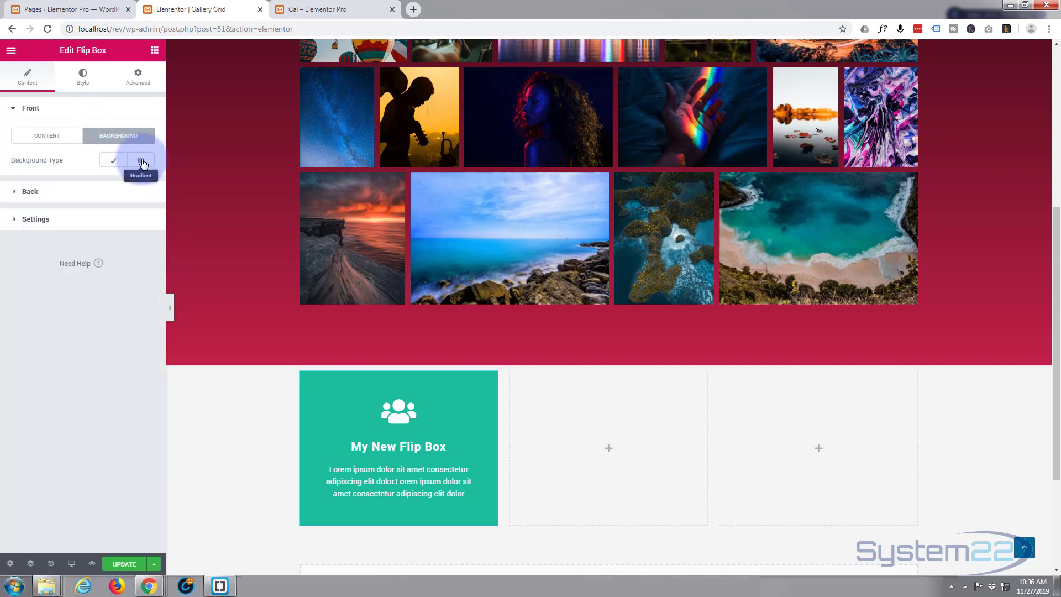
left_click(140, 159)
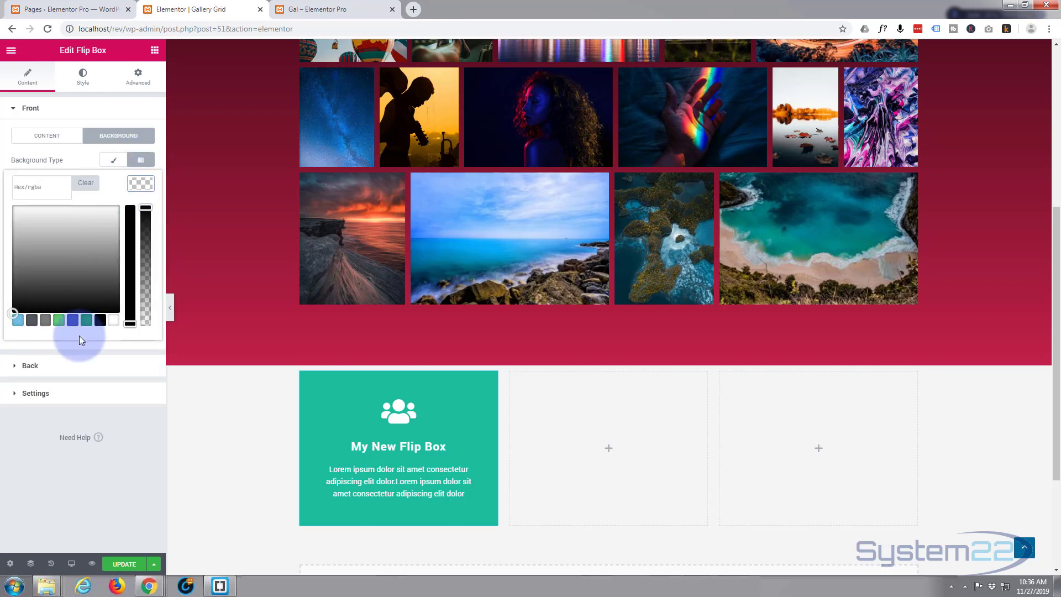
left_click(73, 320)
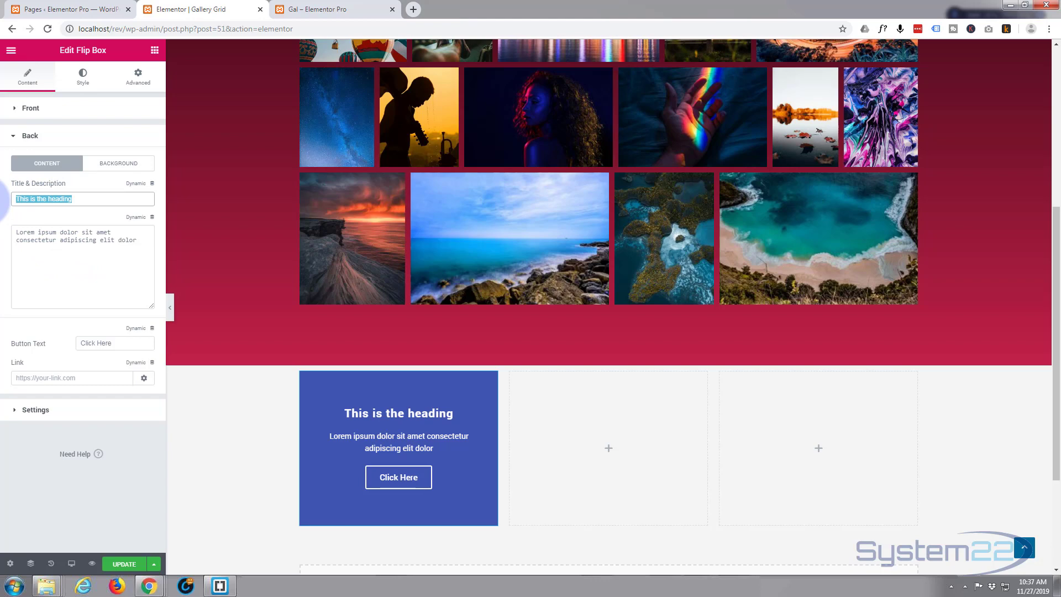
- Title the back 'This is the back' and extend its Lorem ipsum description
type("This is")
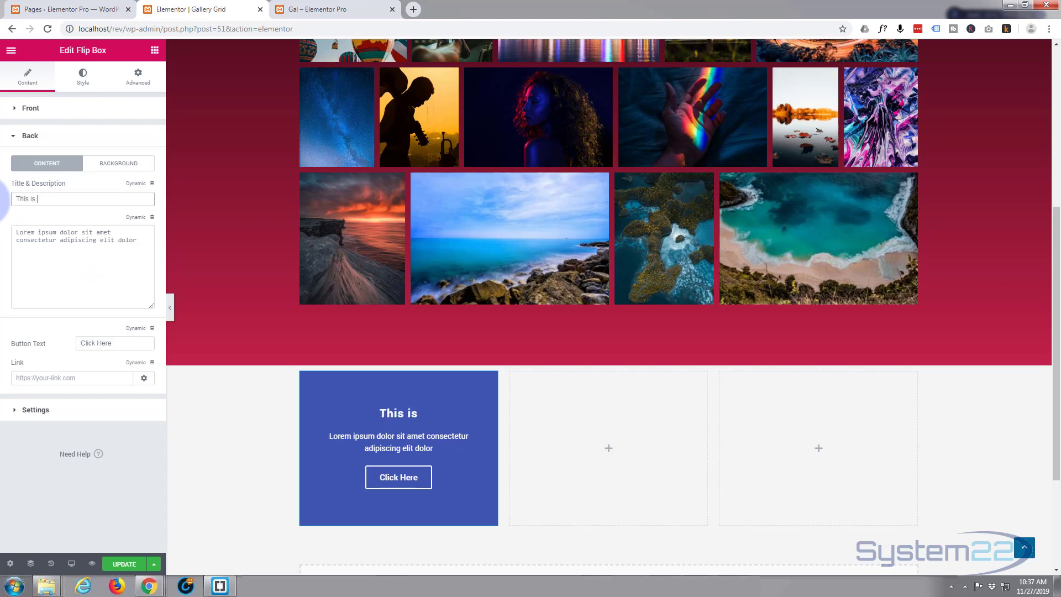
type("the")
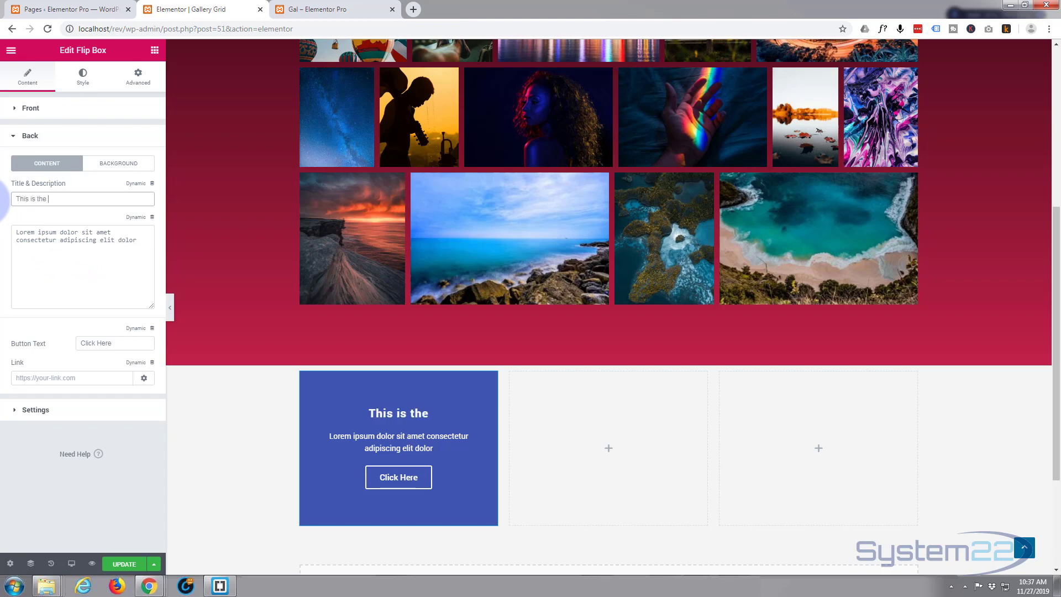
type("back")
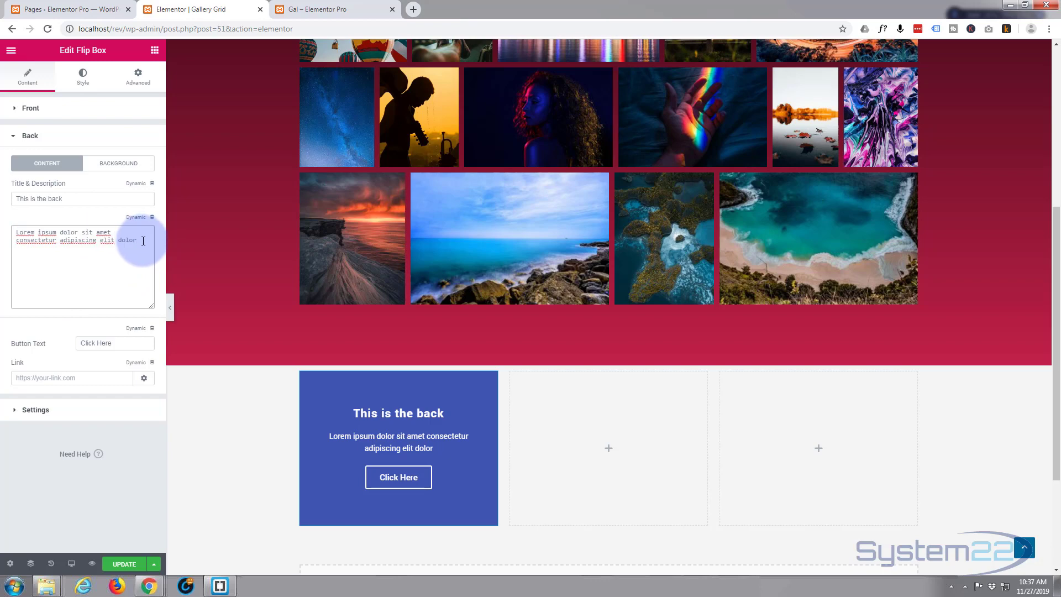
type("Lorem ipsum dolor sit amet consectetur adipiscing elit dolor")
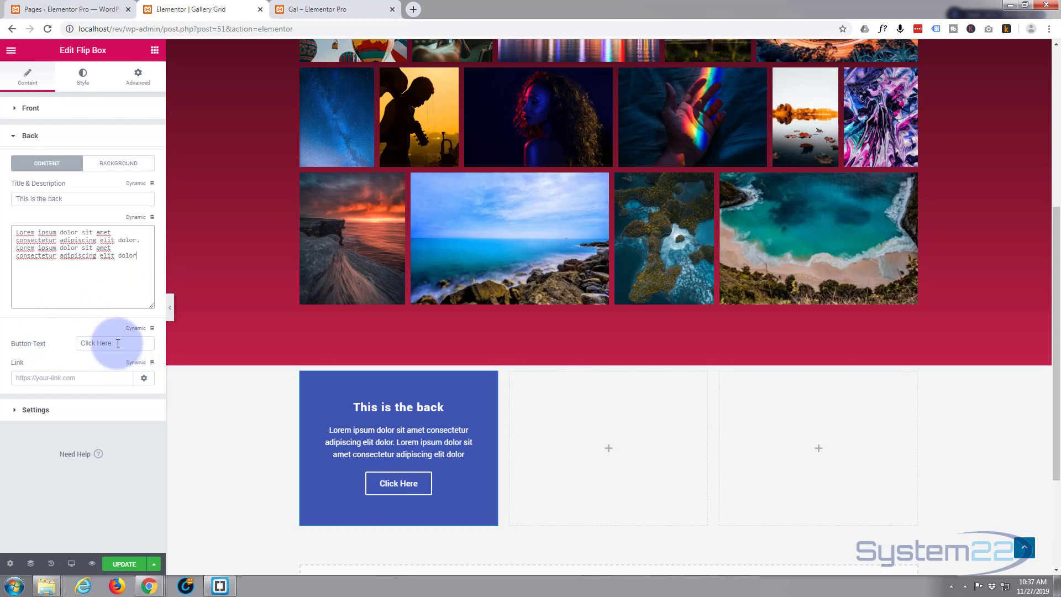
- Change the button text to 'Buy Now' and begin setting its link
triple_click(114, 343)
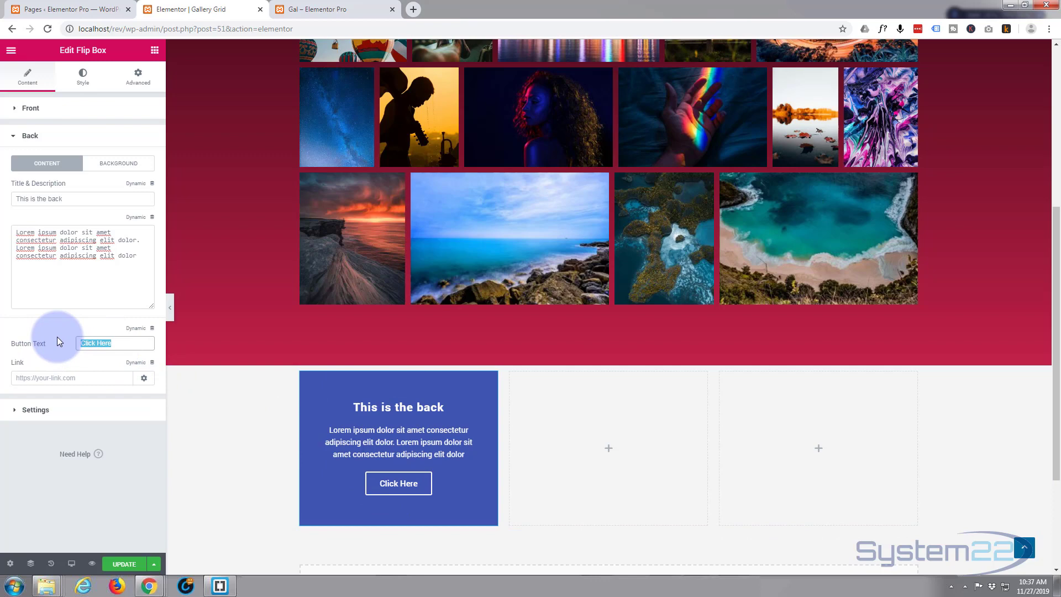
type("Buy Now")
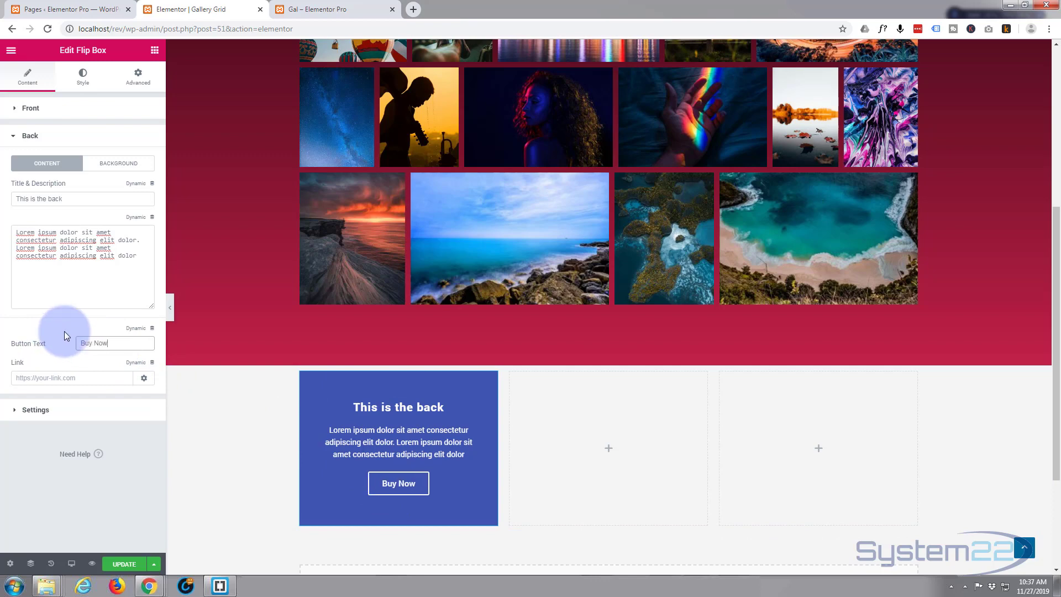
left_click(71, 378)
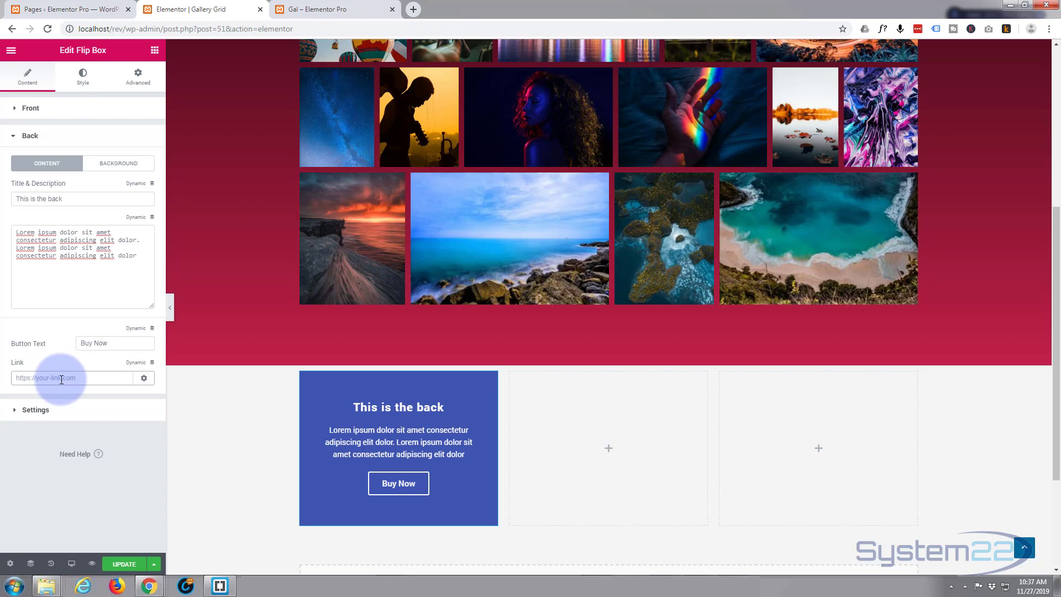
left_click(143, 378)
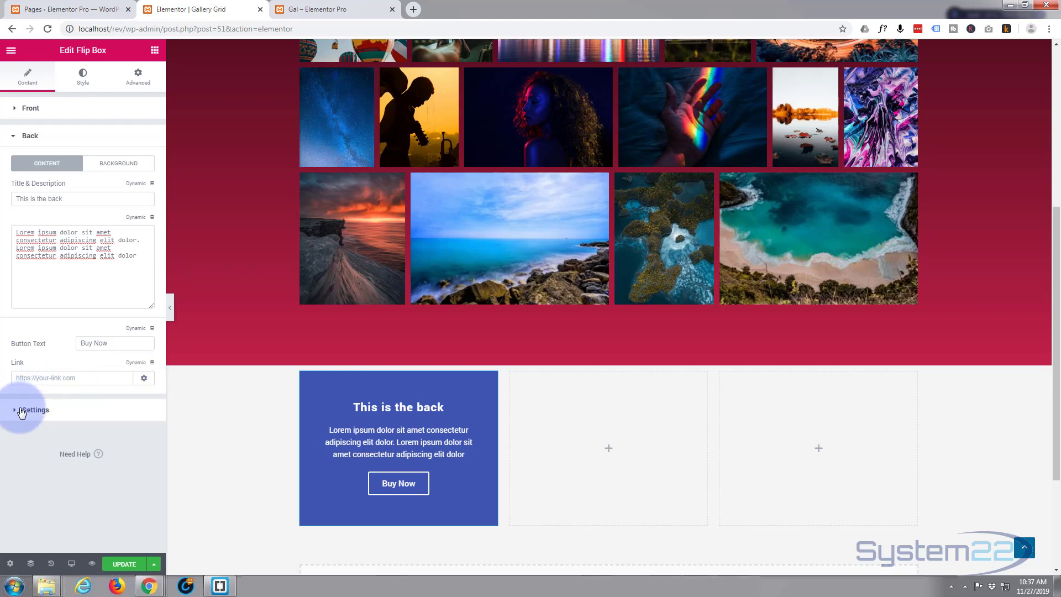
- Expand the flip box Settings and keep Flip as the flip effect
left_click(34, 409)
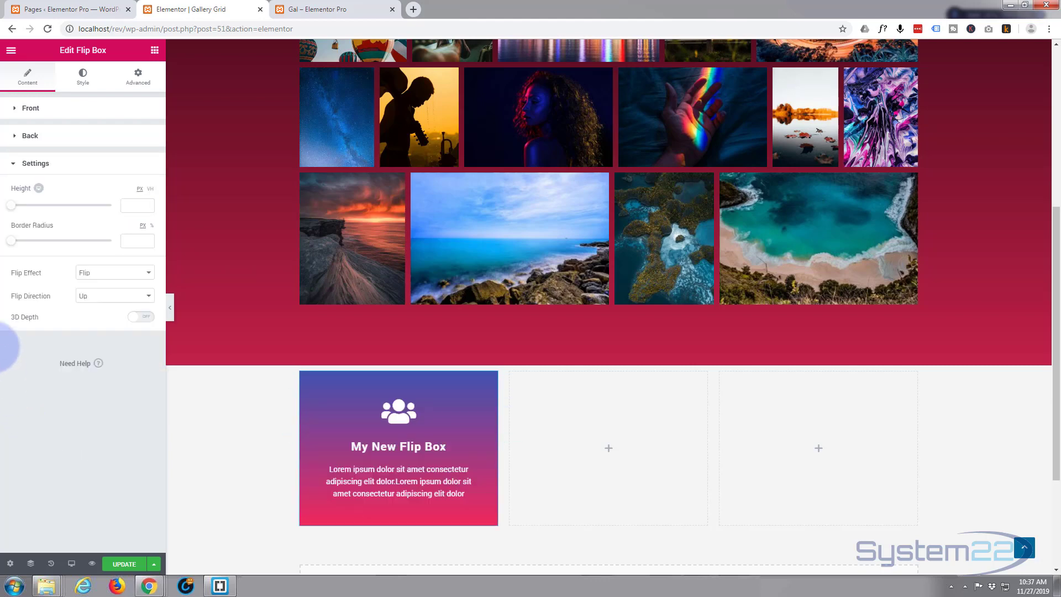
left_click(398, 446)
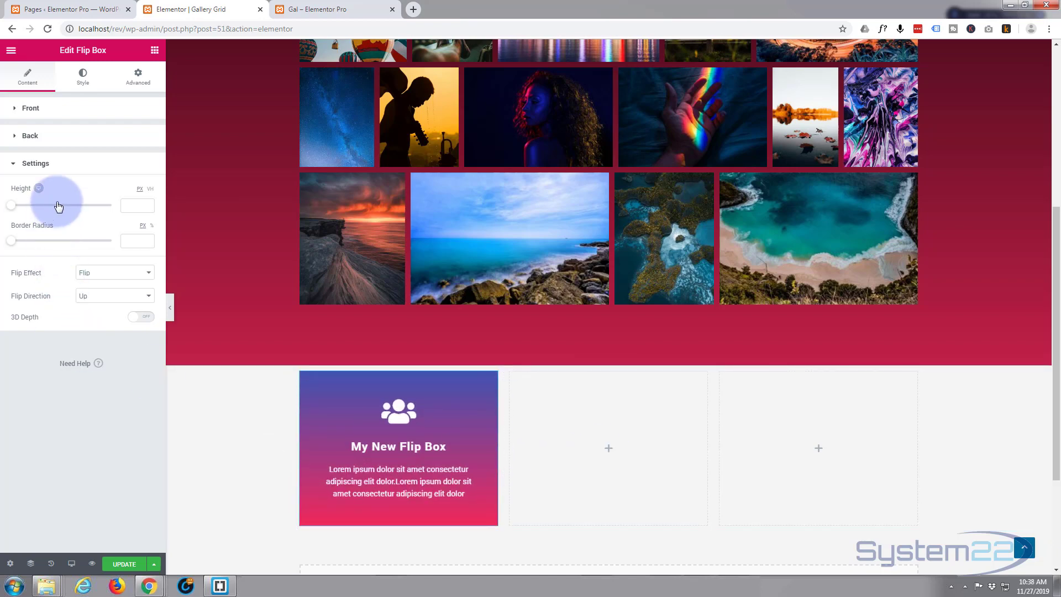
mouse_move(42, 236)
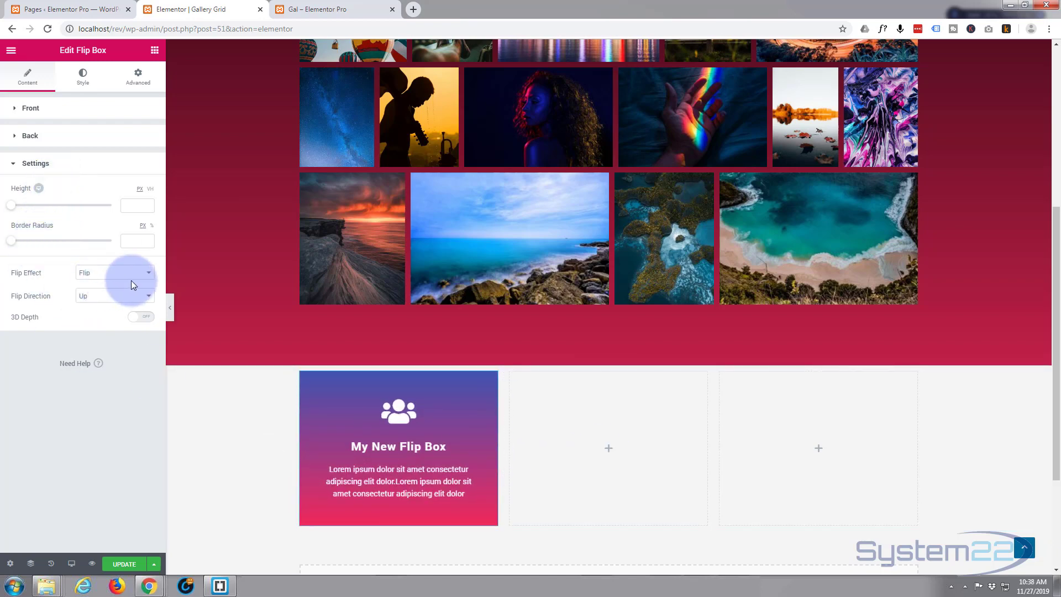
left_click(115, 271)
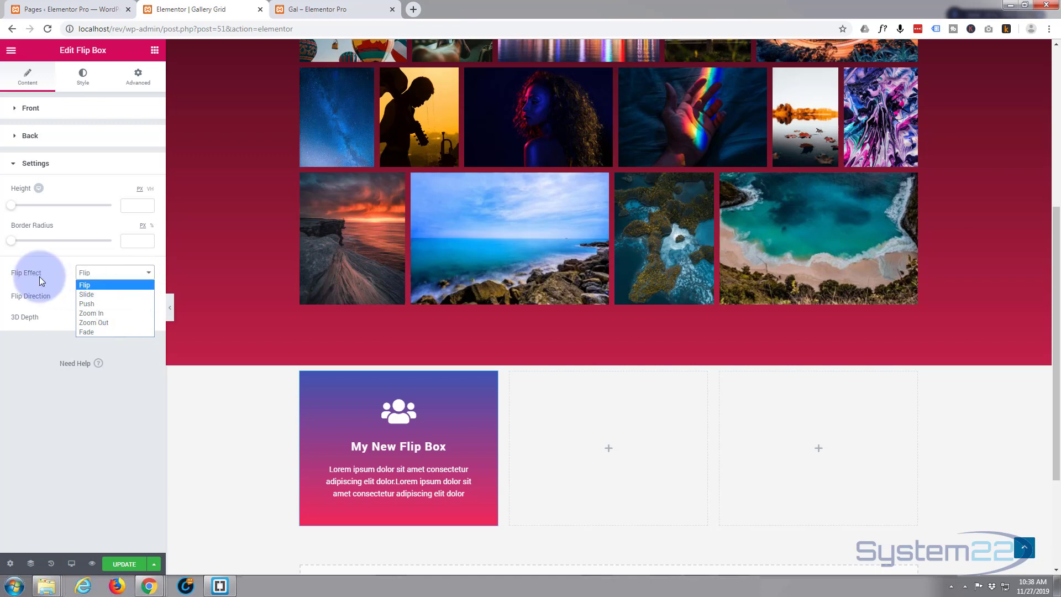
left_click(85, 284)
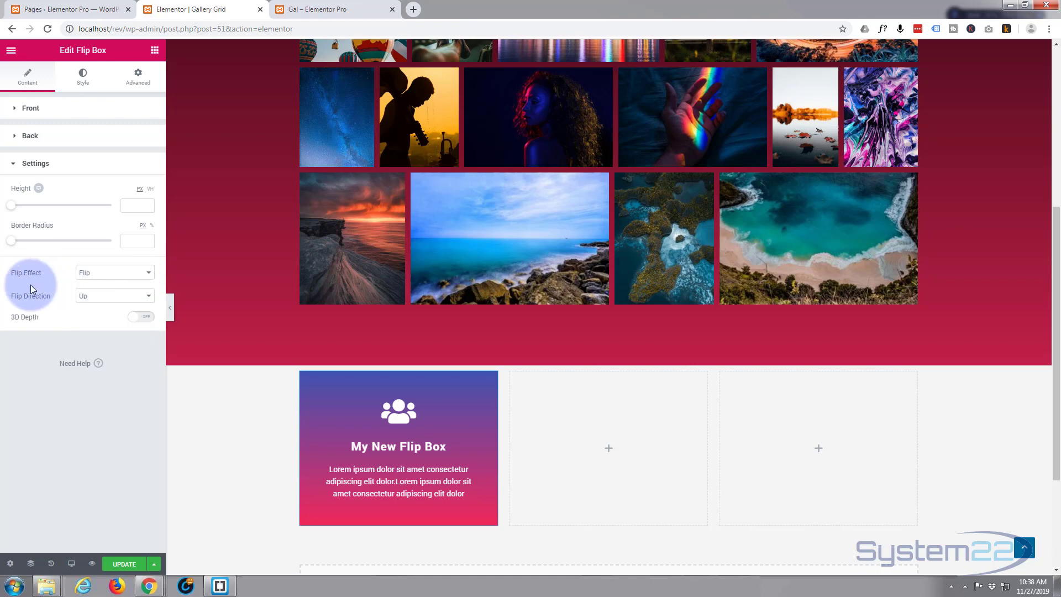
- Try the 3D Depth effect on the flip, then switch it back off
left_click(140, 317)
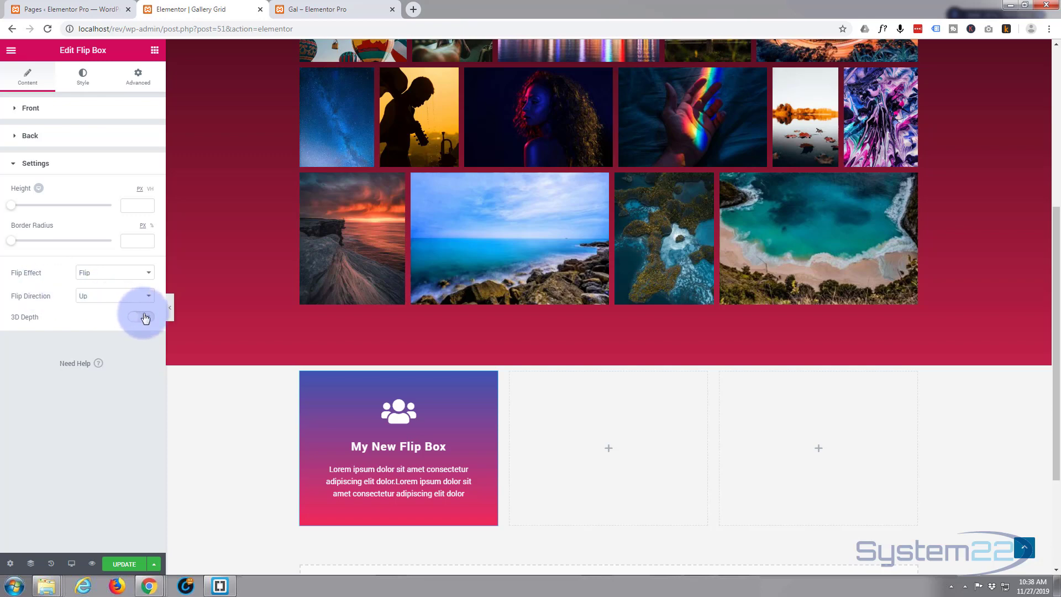
left_click(140, 317)
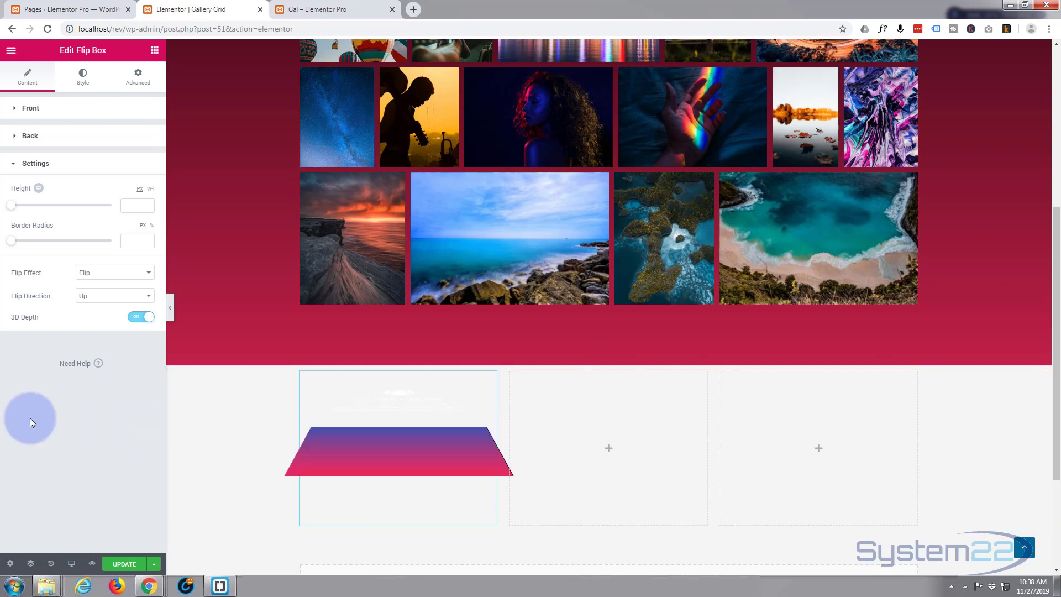
left_click(140, 317)
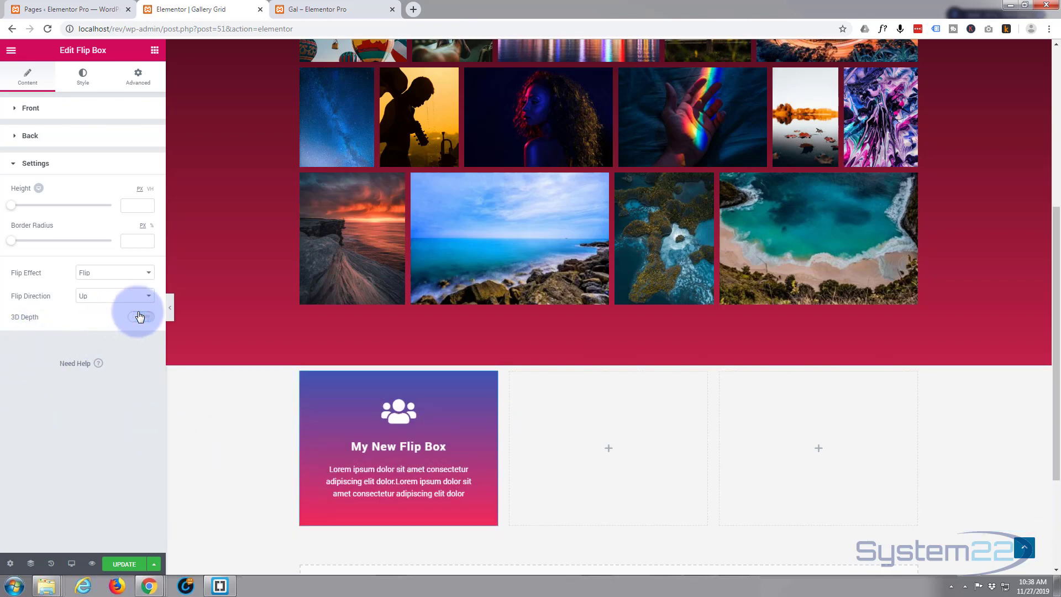
left_click(140, 317)
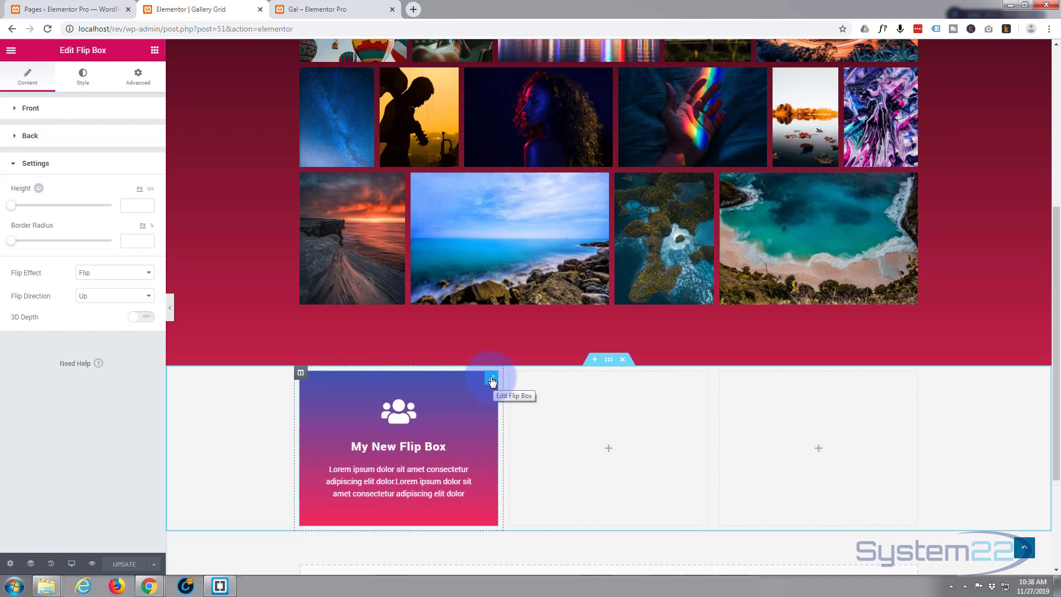
- Duplicate the flip box into the second column and show the copy's front content
right_click(490, 380)
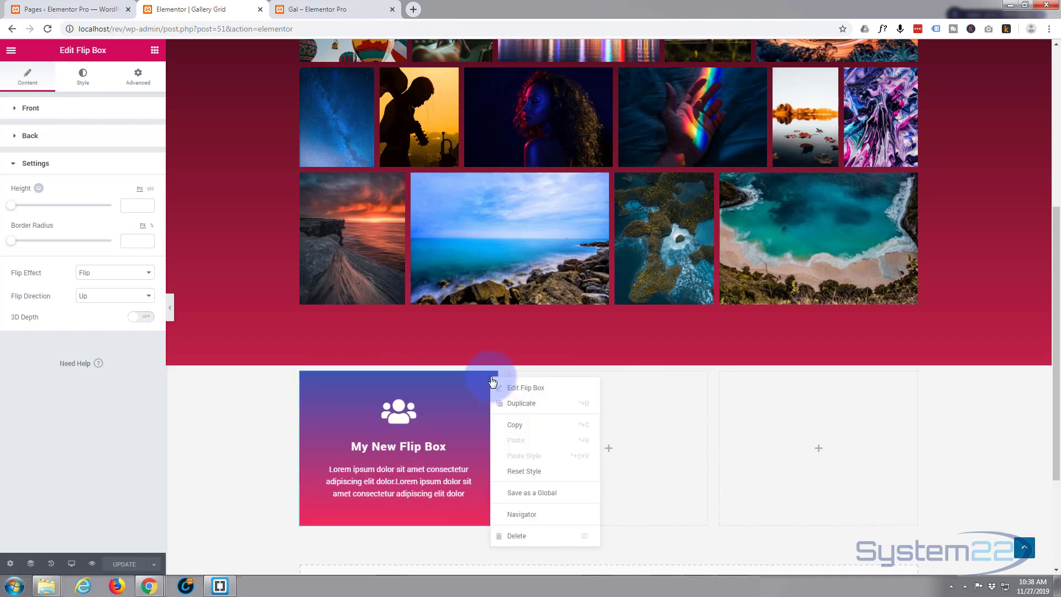
mouse_move(520, 403)
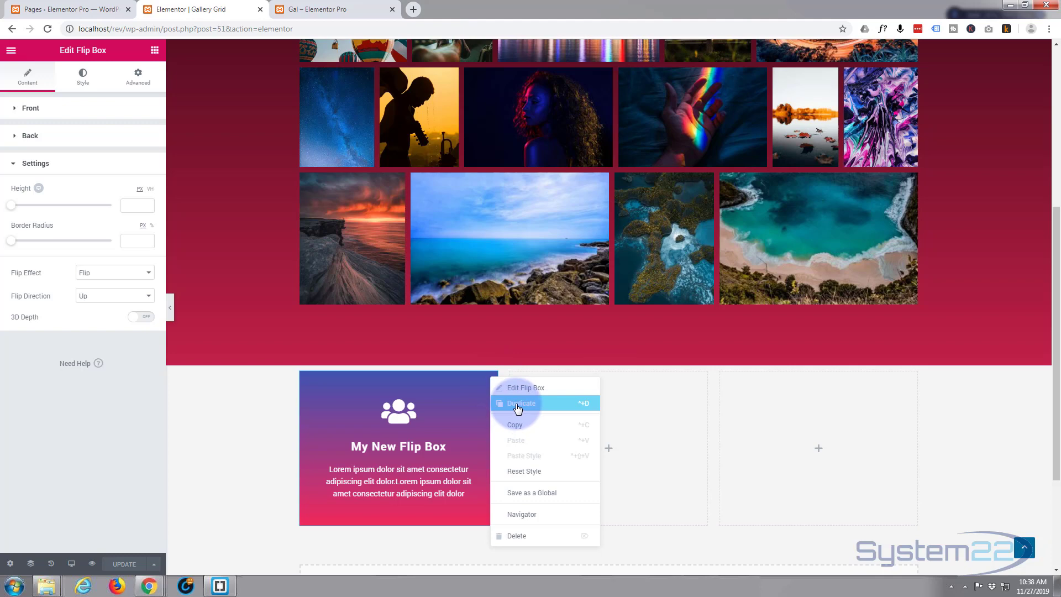
left_click(526, 387)
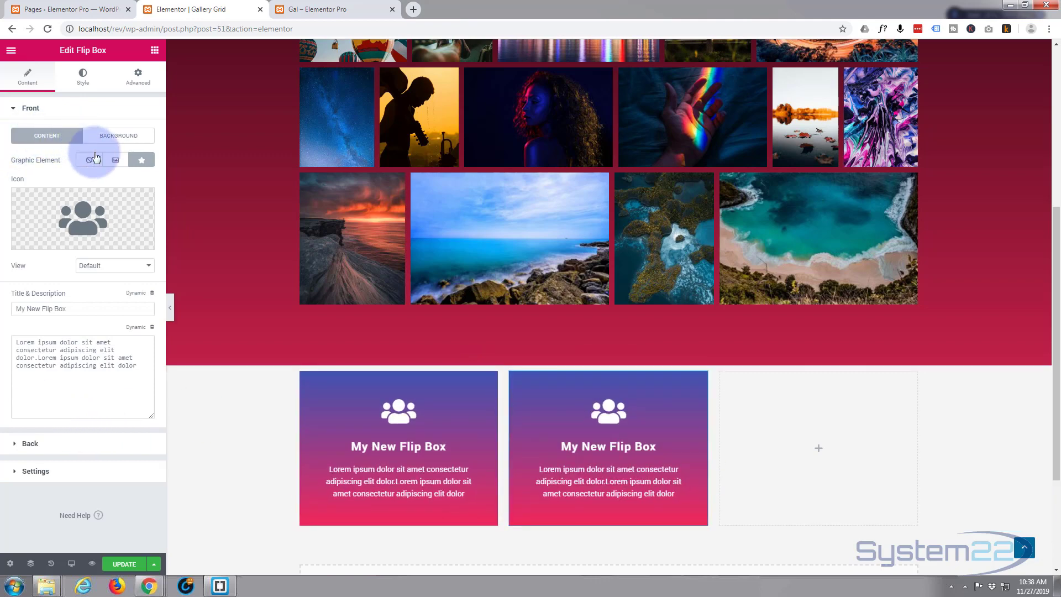
left_click(115, 159)
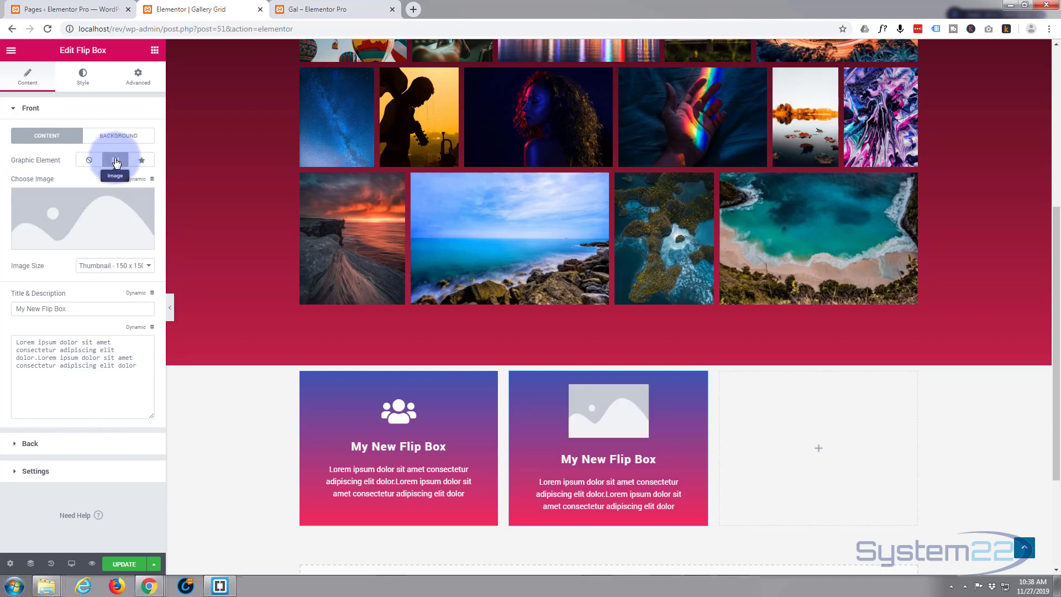
- Use an Image graphic element with the pink-and-blue beach wave photo
left_click(82, 218)
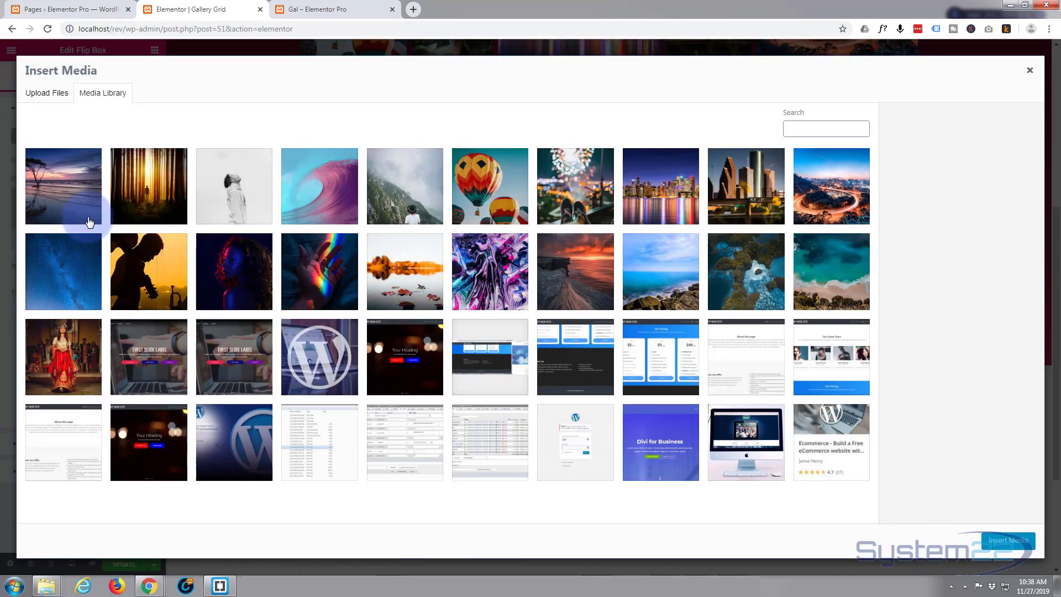
left_click(318, 186)
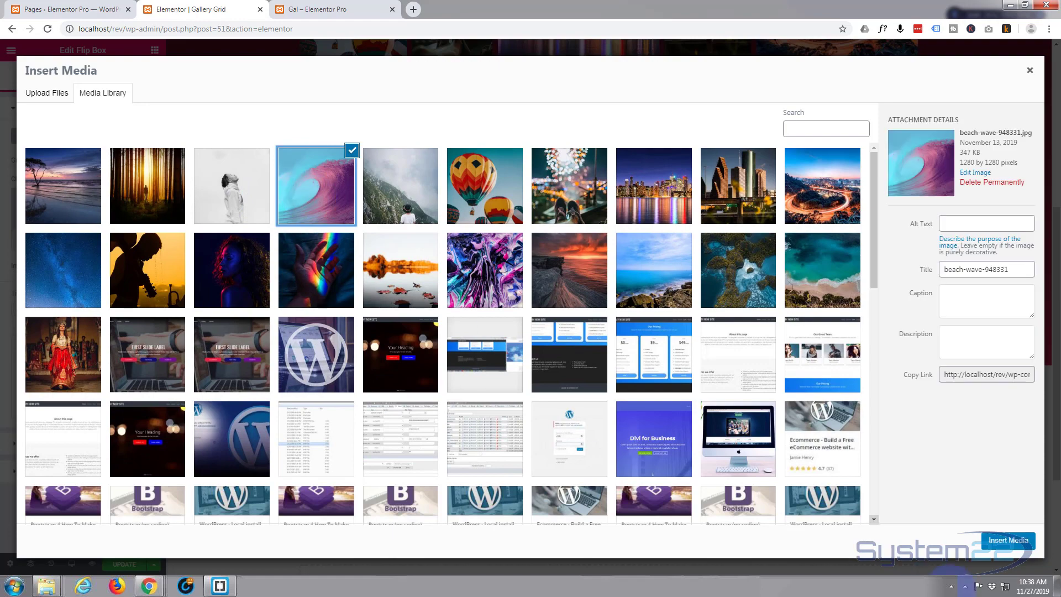
left_click(1007, 540)
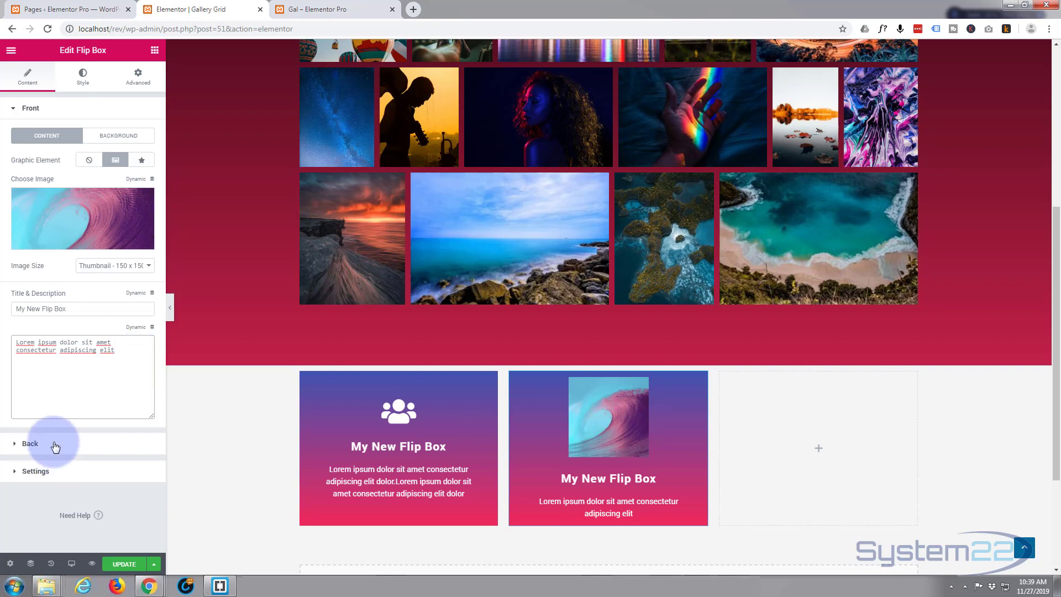
- Give the copy's back a Classic background using the milky-way-photo from the Media Library
left_click(30, 443)
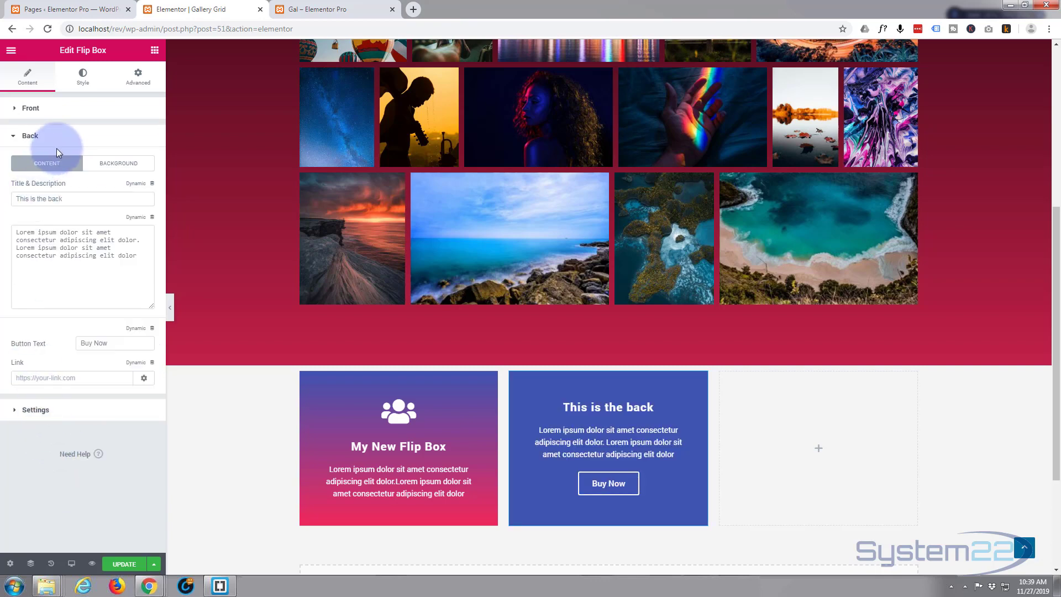
left_click(117, 164)
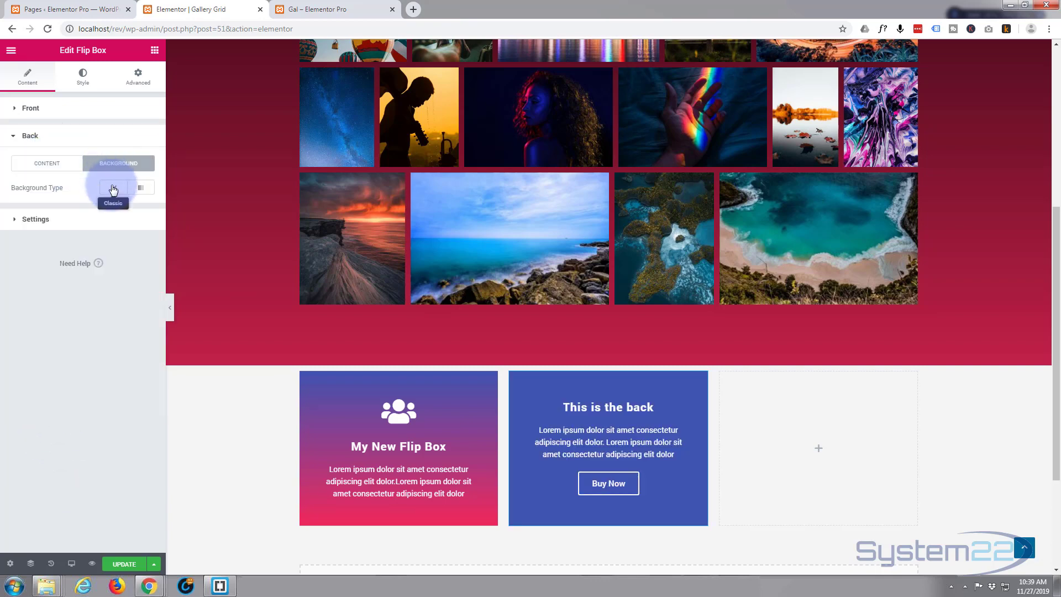
left_click(113, 188)
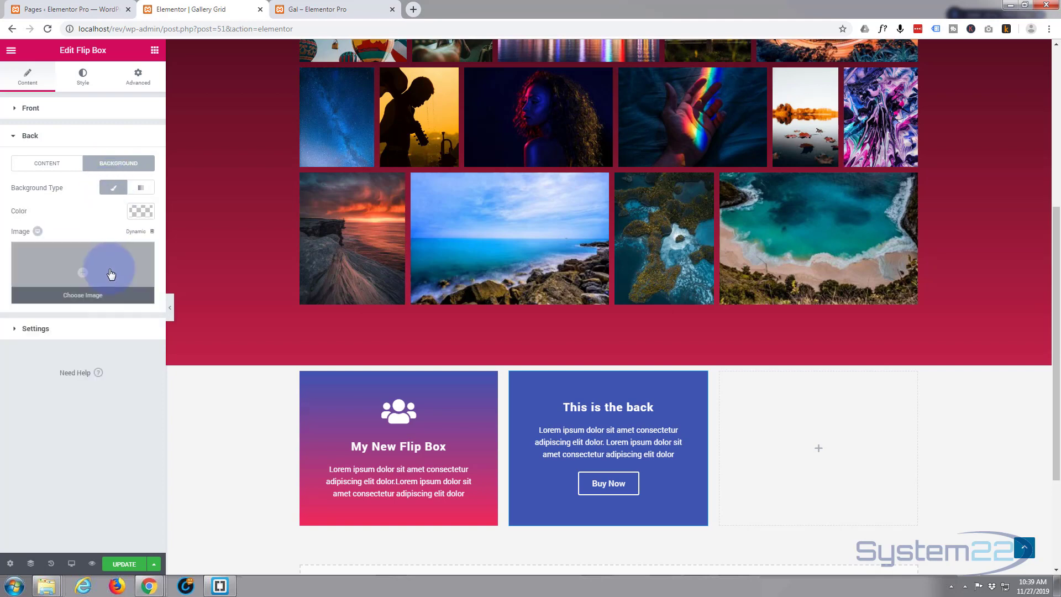
left_click(82, 294)
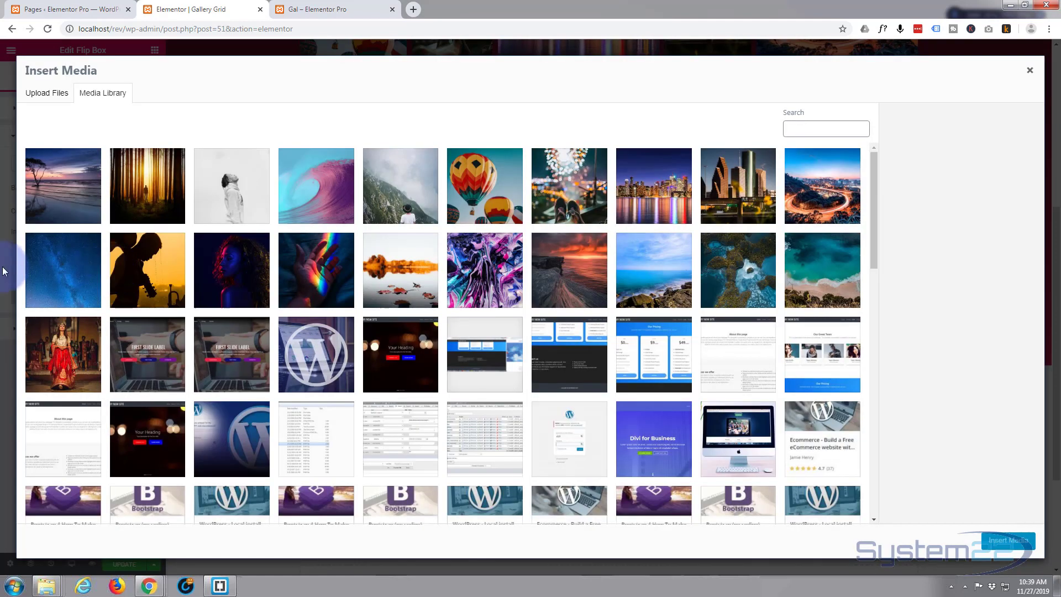
left_click(62, 270)
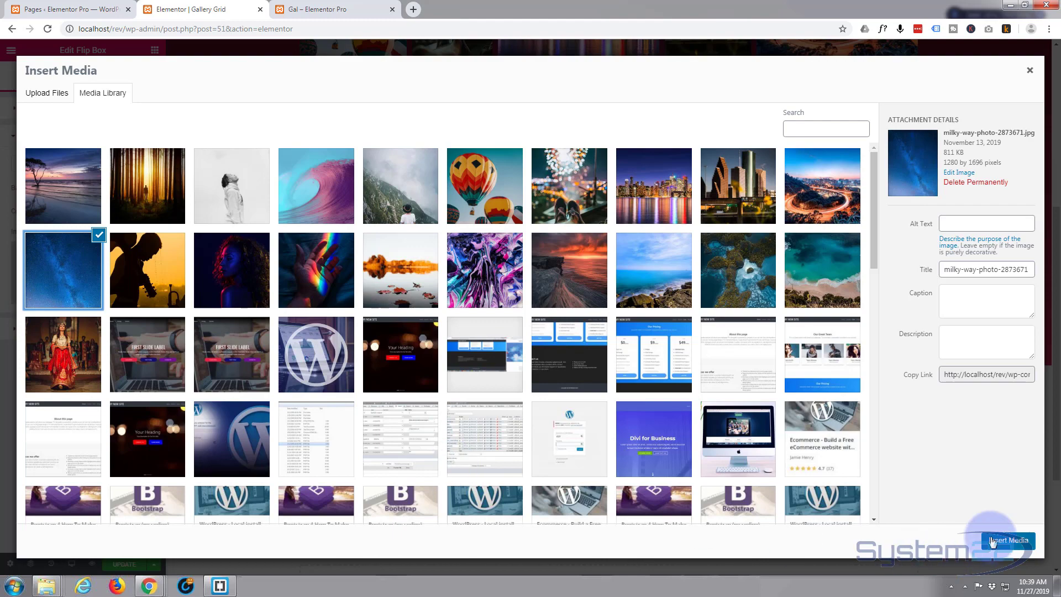
left_click(1008, 541)
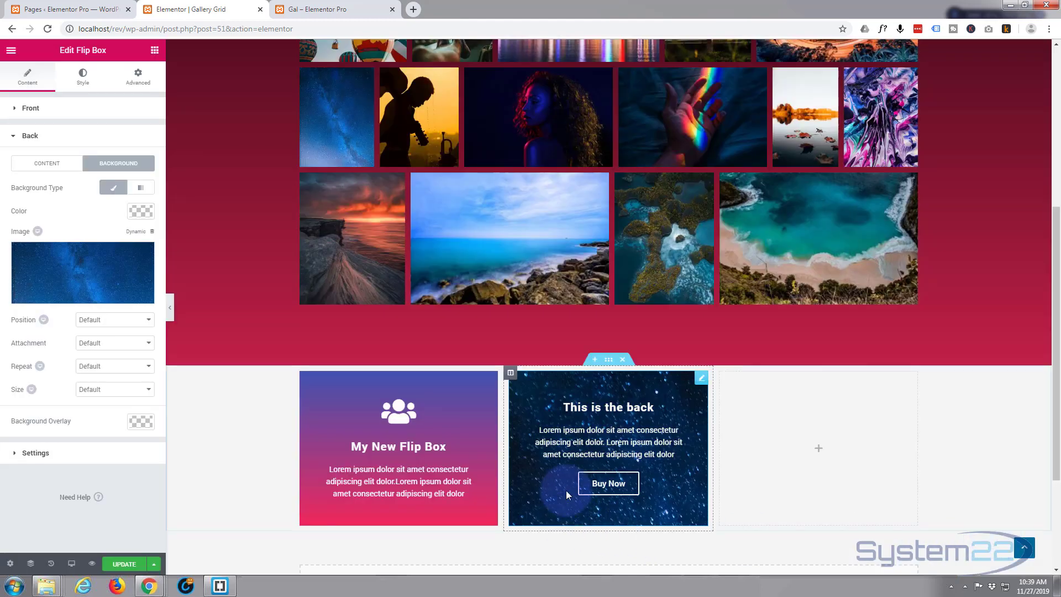
mouse_move(684, 472)
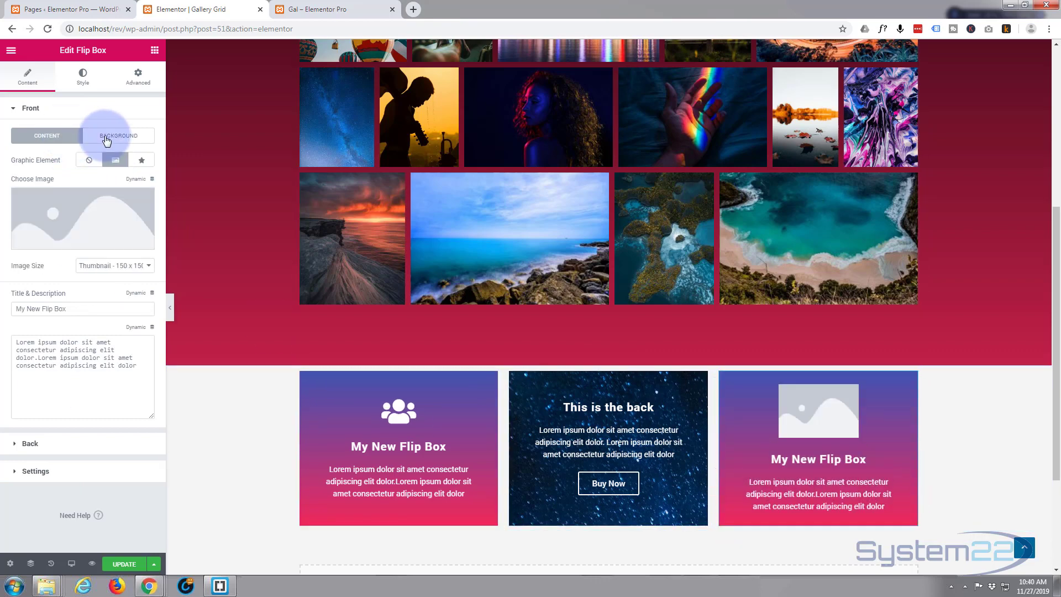
- Set the front background to a radial gradient positioned Center Center
left_click(118, 135)
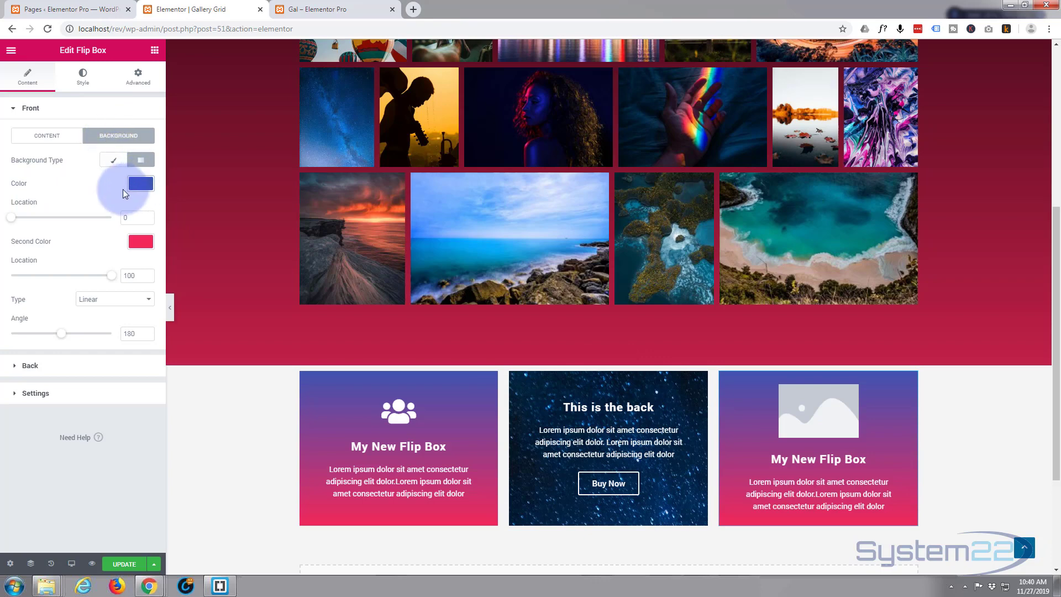
mouse_move(149, 303)
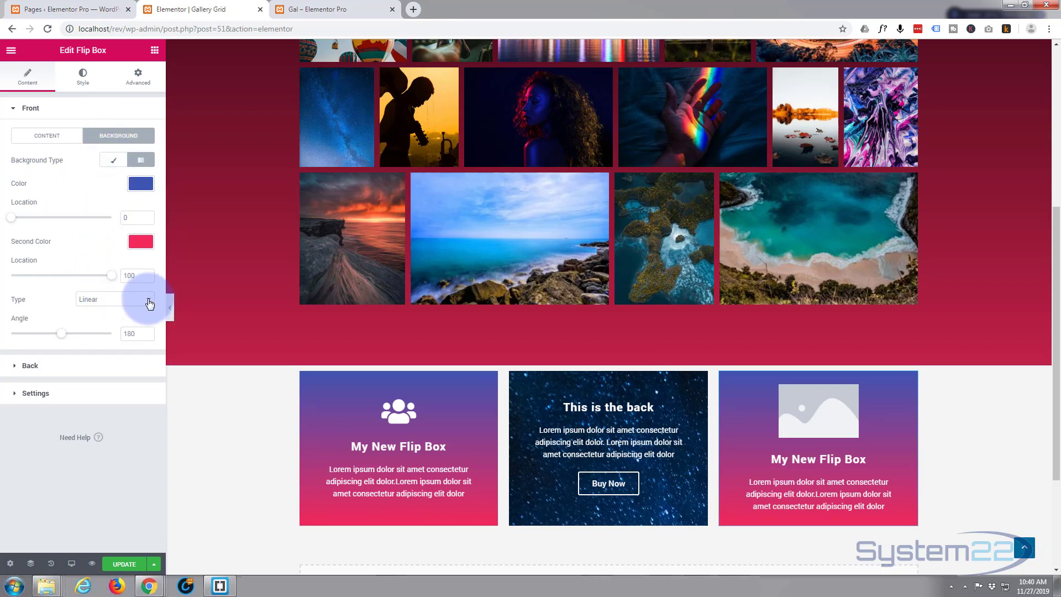
left_click(113, 298)
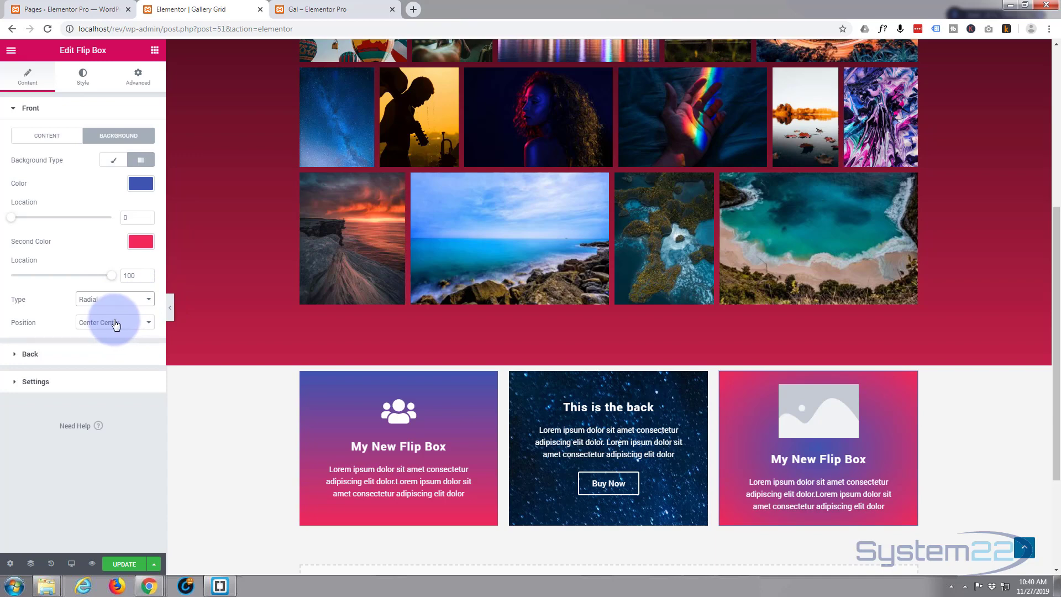
left_click(46, 135)
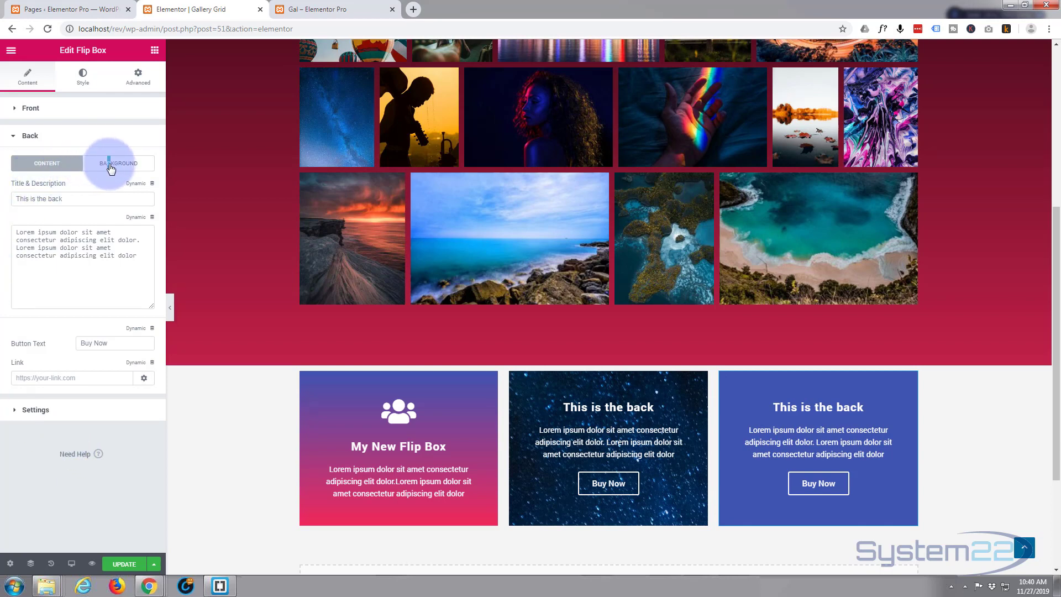
- Set the back background colour to the green preset
left_click(118, 163)
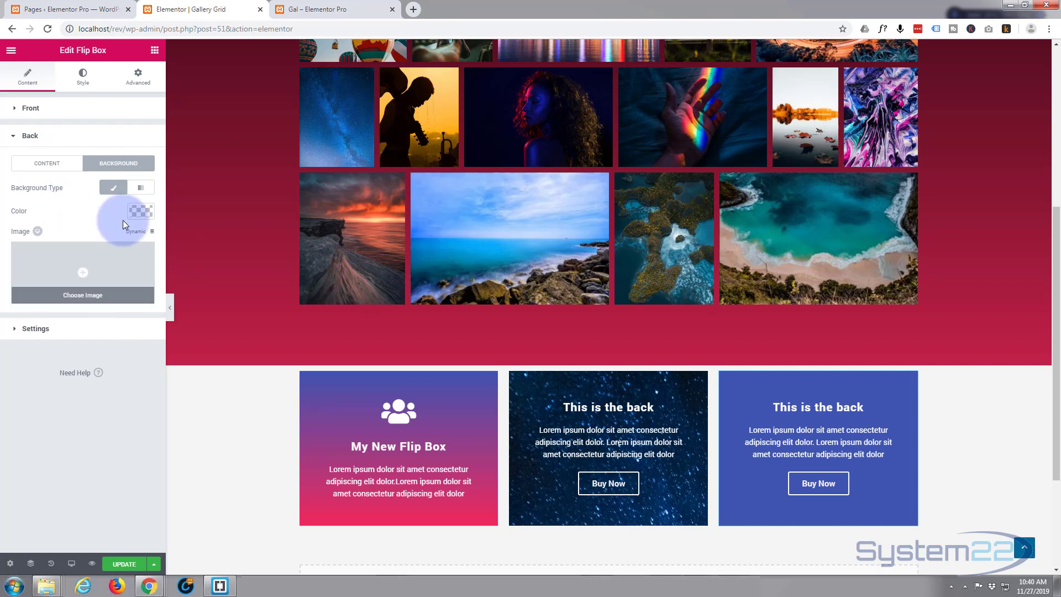
left_click(141, 209)
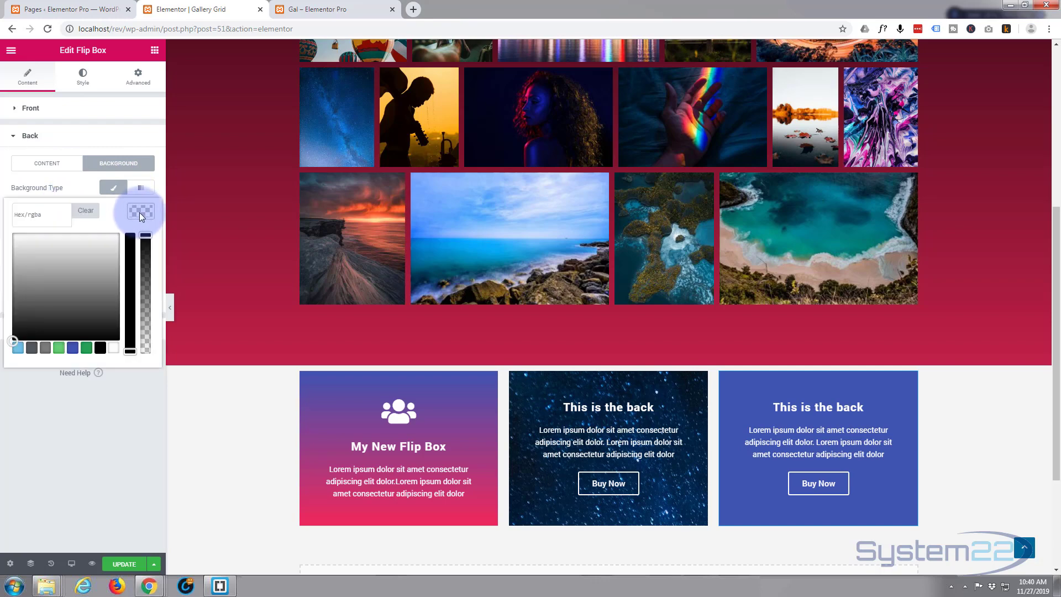
left_click(73, 346)
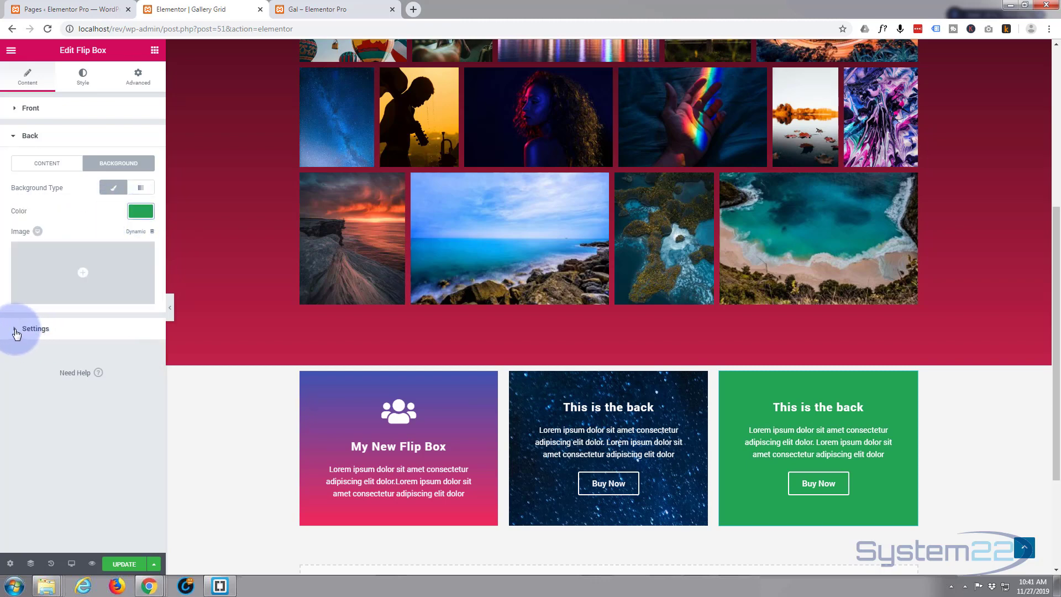
- Set the third flip box's effect to Slide with direction Right
left_click(36, 332)
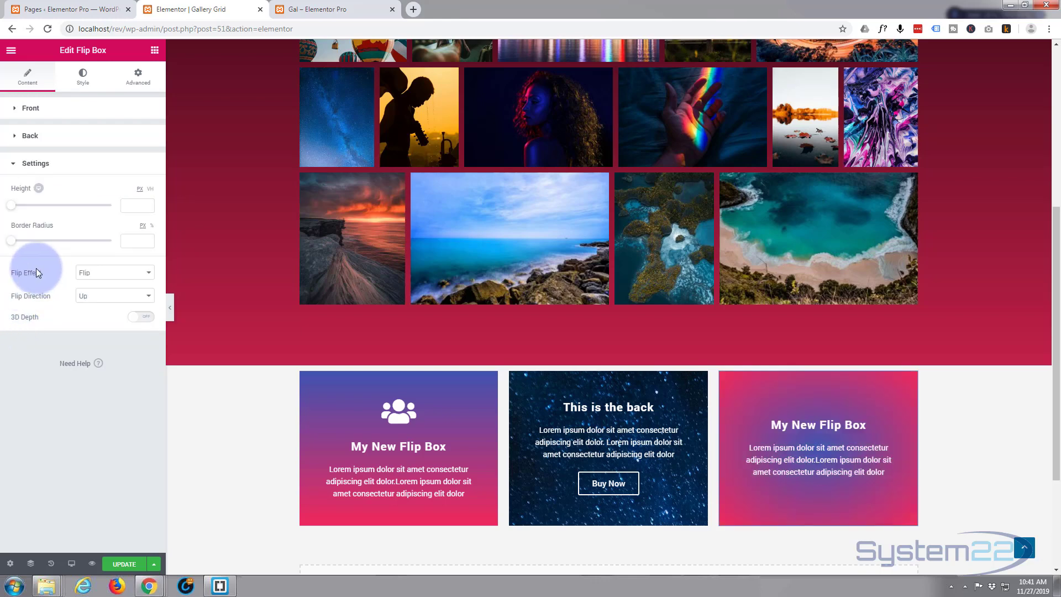
left_click(114, 272)
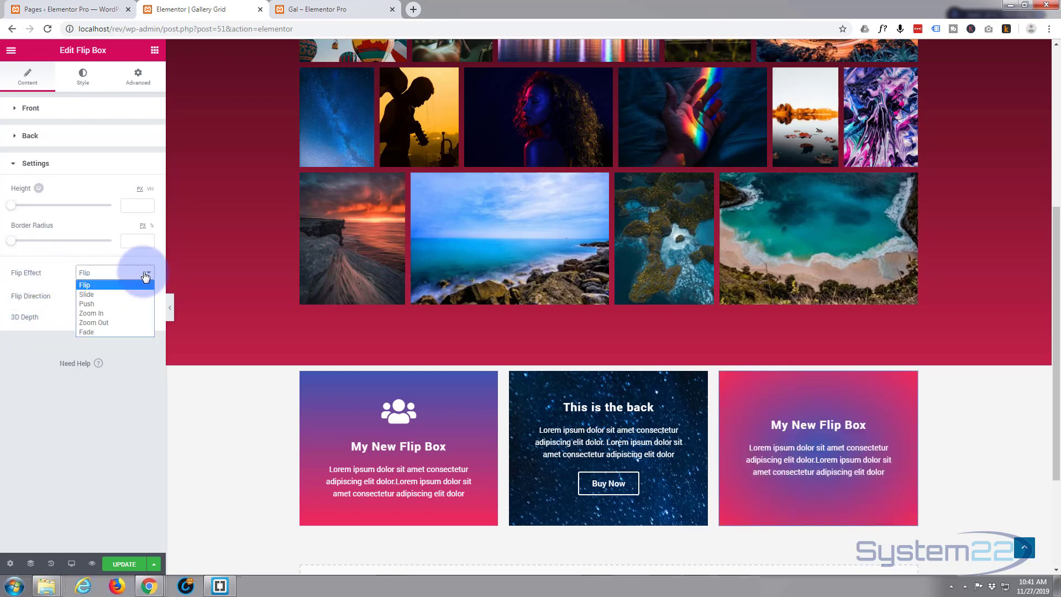
left_click(87, 294)
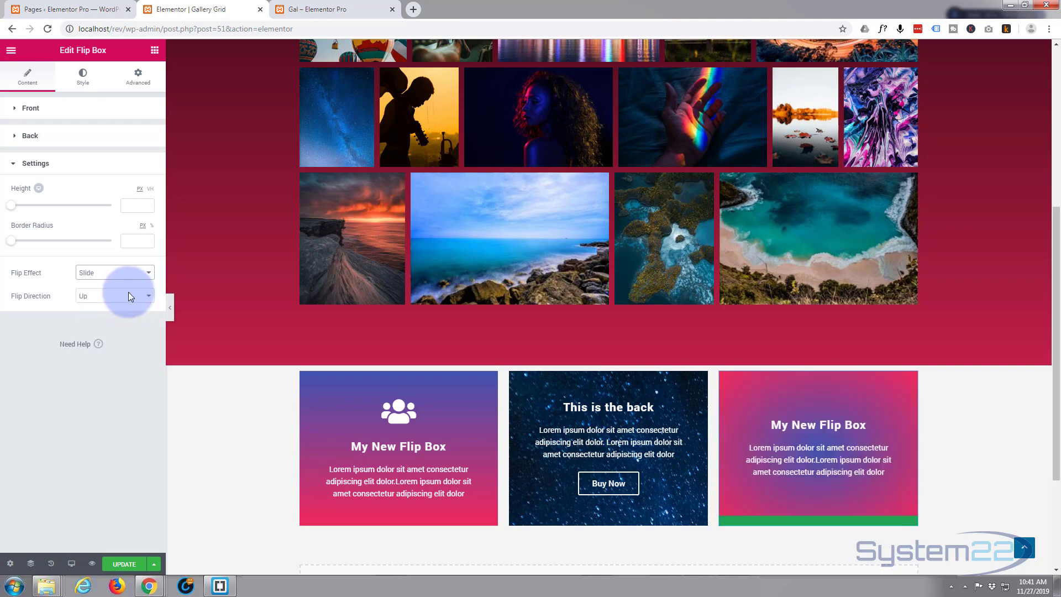
left_click(114, 297)
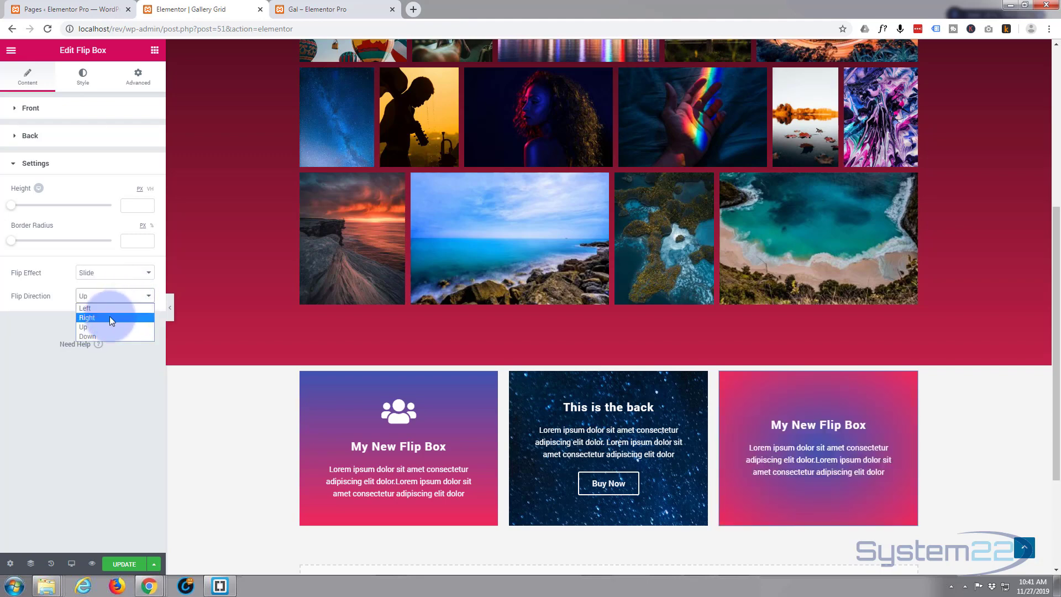
left_click(87, 317)
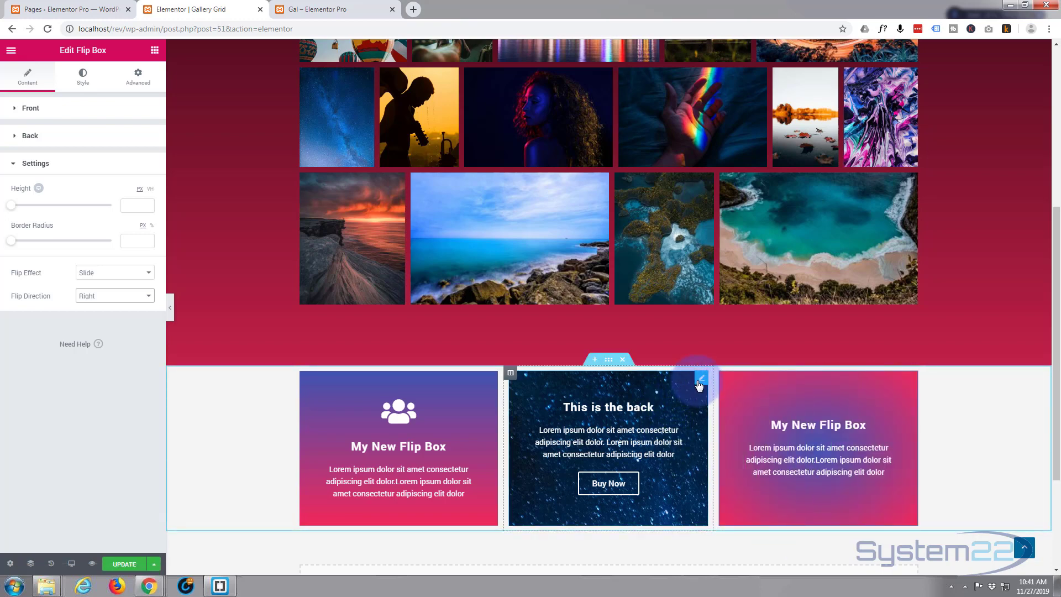
- Set the second flip box's effect to Push with direction Down
left_click(30, 135)
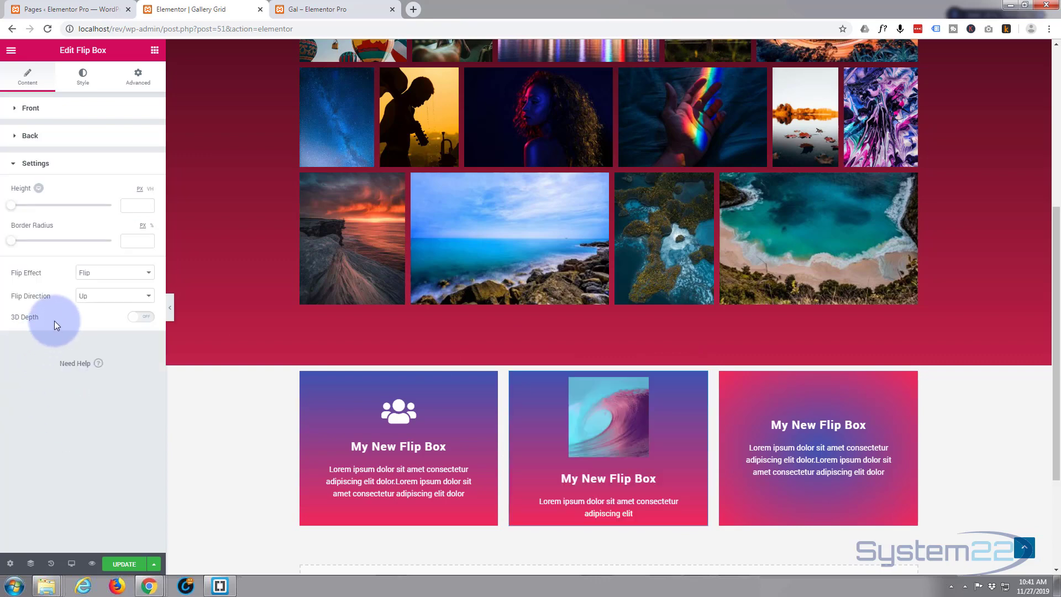
left_click(114, 272)
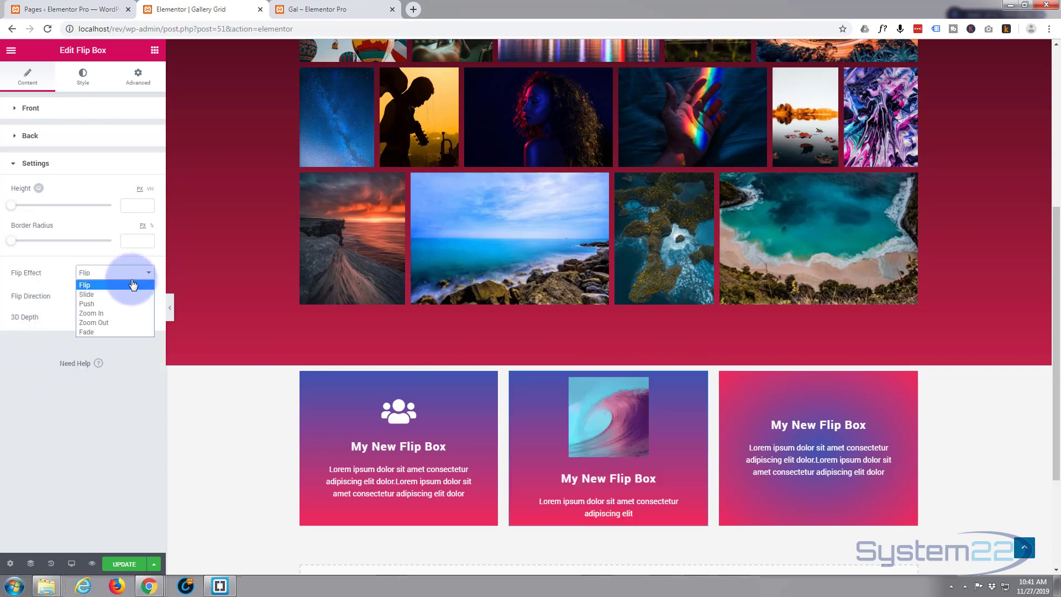
left_click(86, 303)
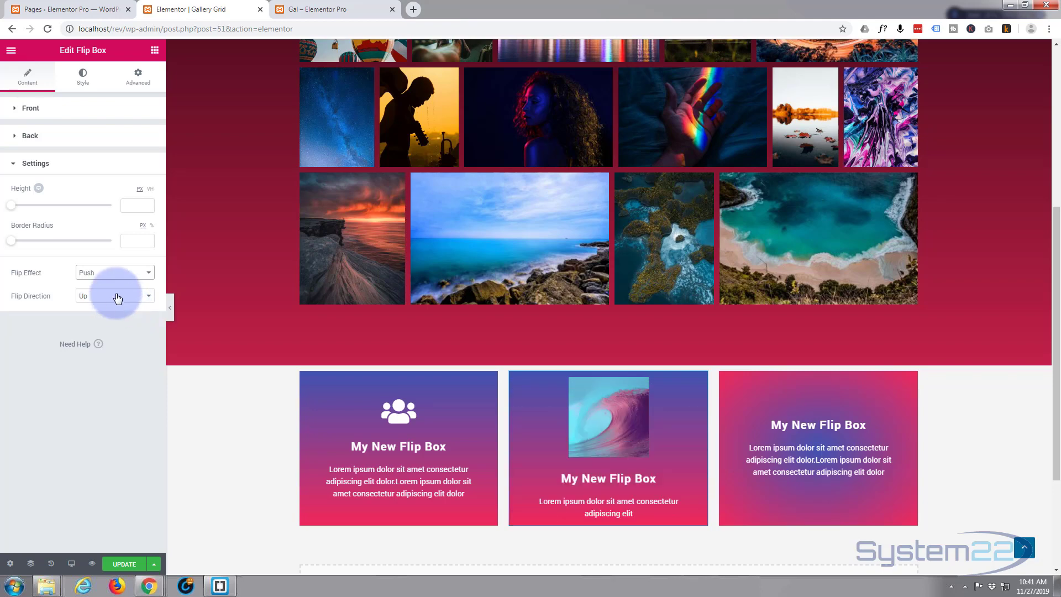
left_click(115, 296)
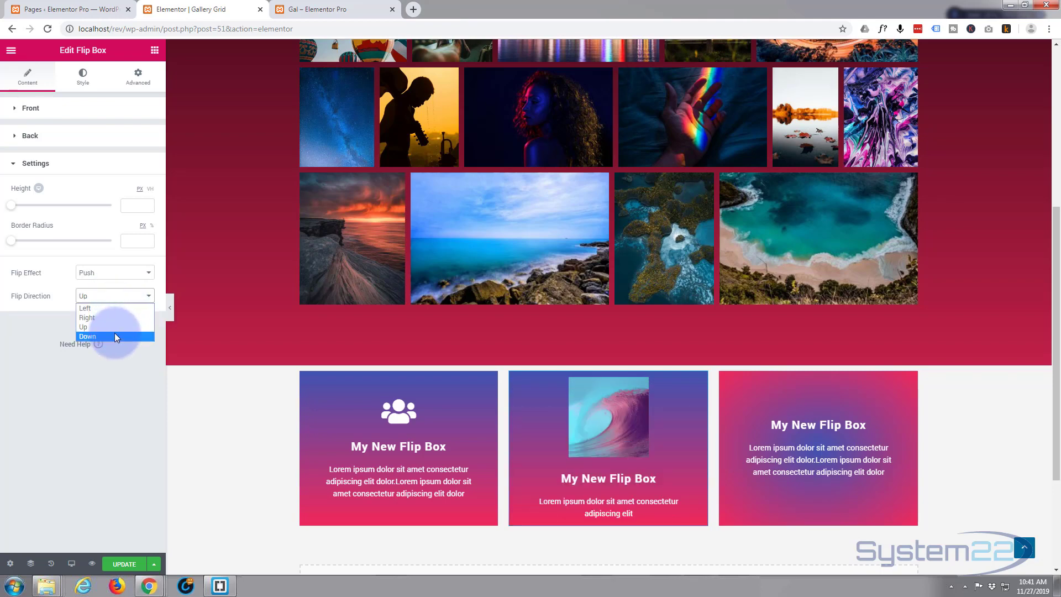
left_click(87, 336)
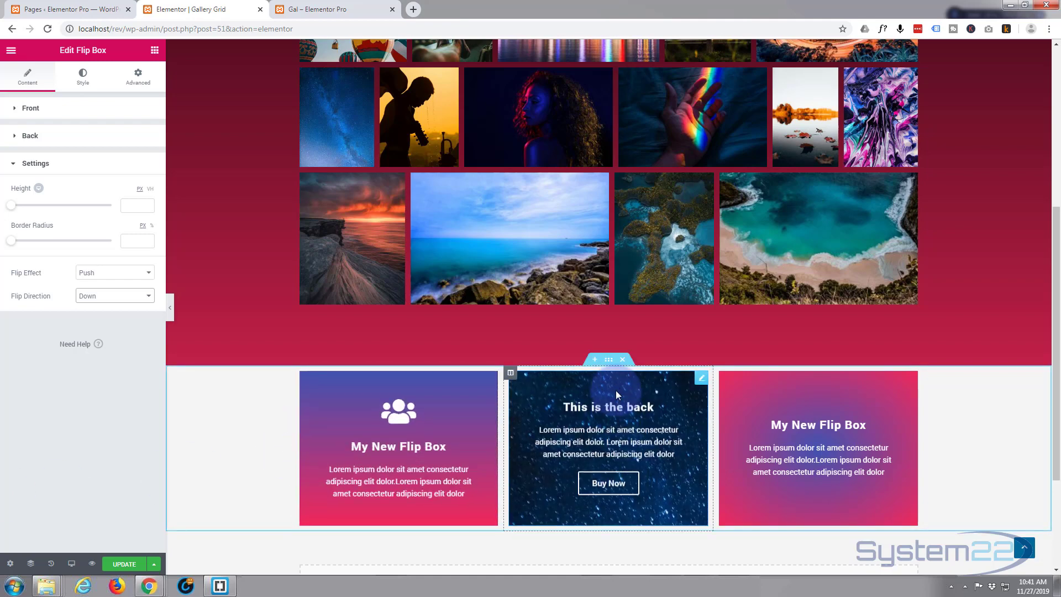
- Give the section 70 top and bottom padding under Advanced and update the page
left_click(607, 359)
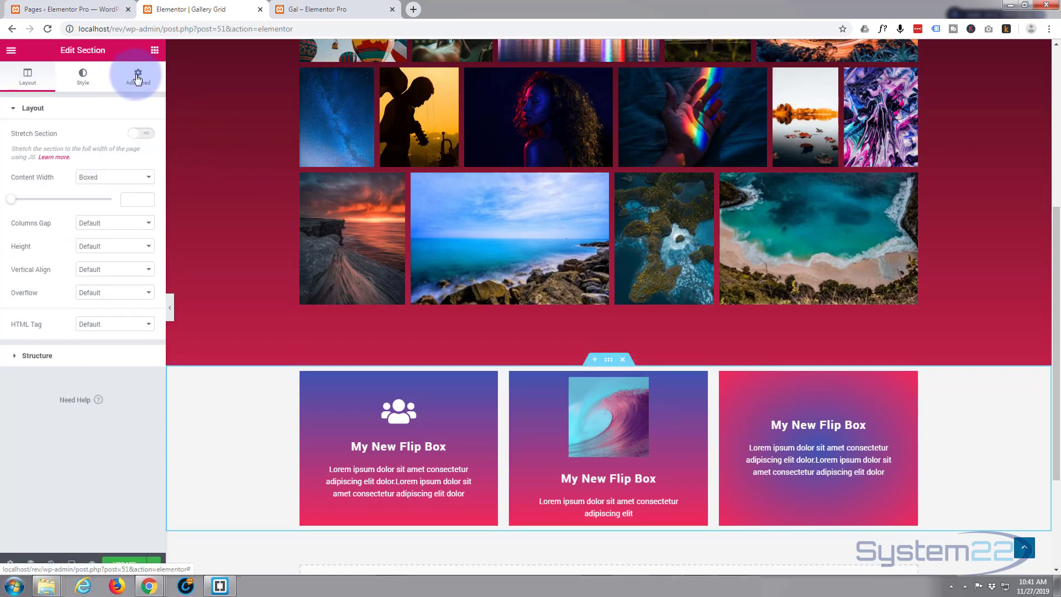
left_click(137, 76)
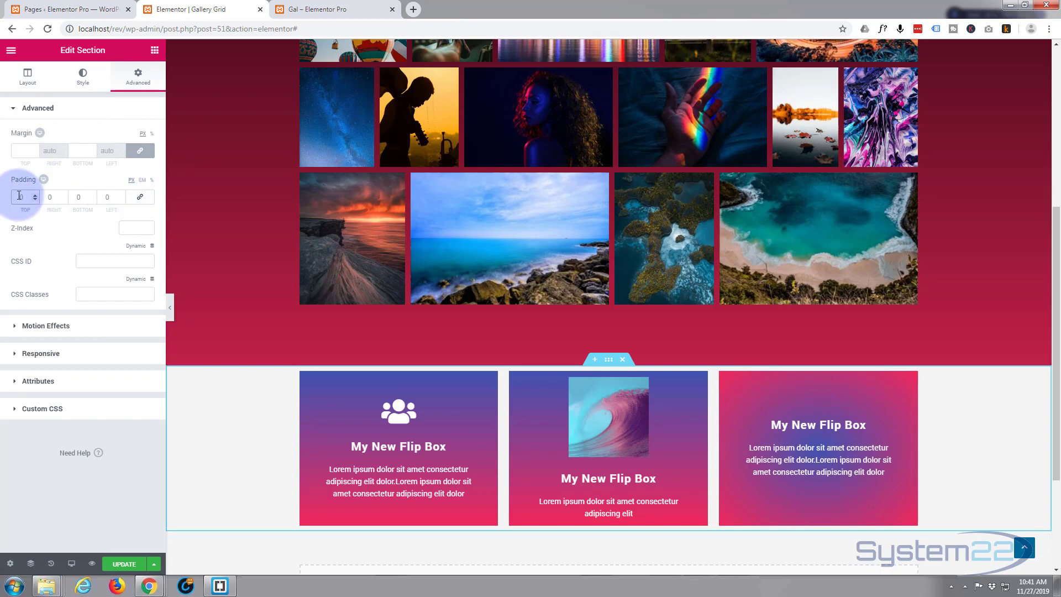
type("70")
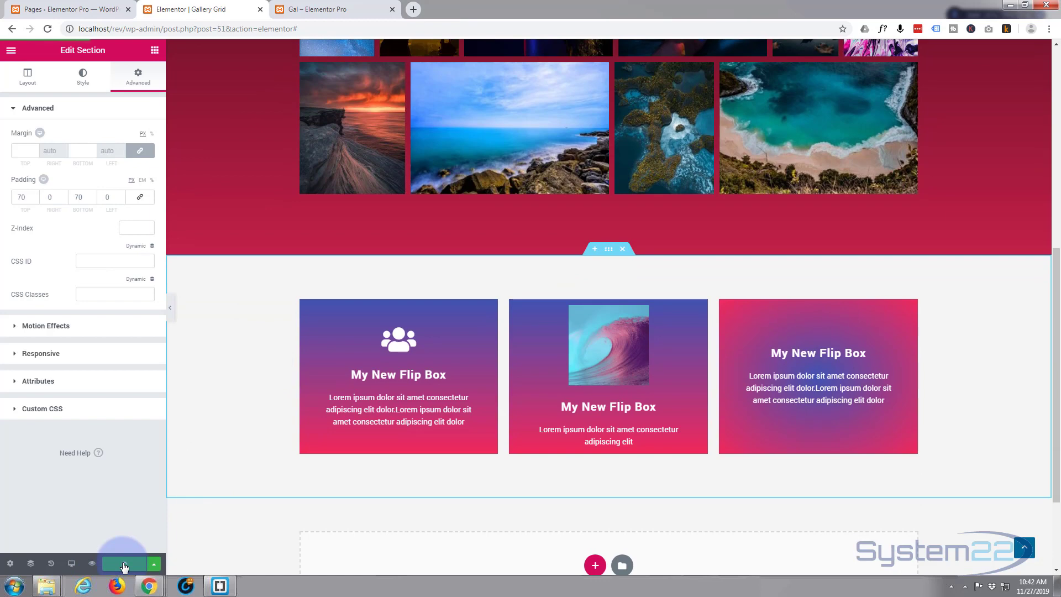
left_click(123, 564)
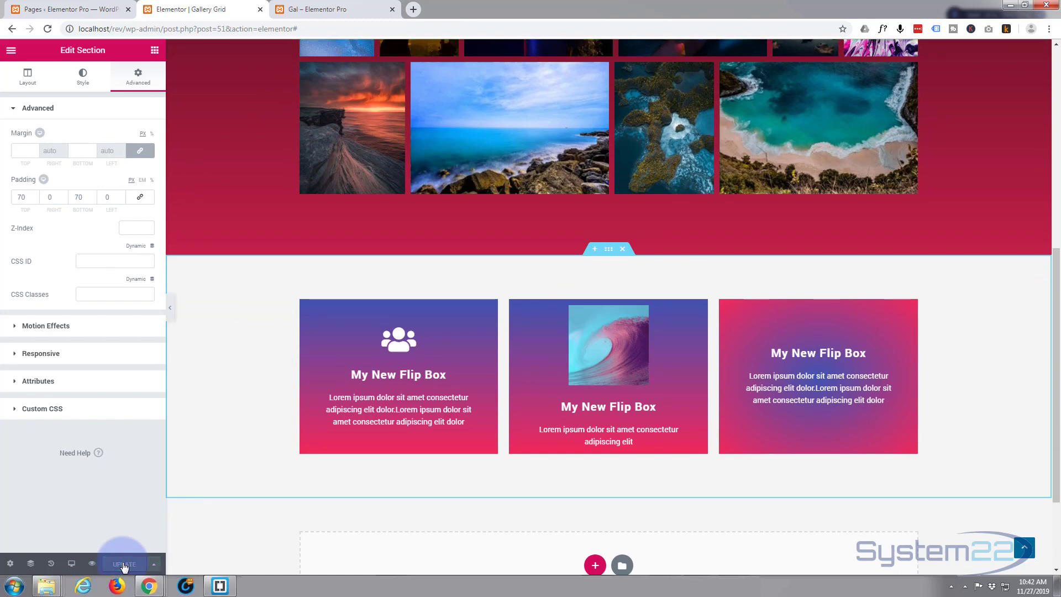
mouse_move(71, 562)
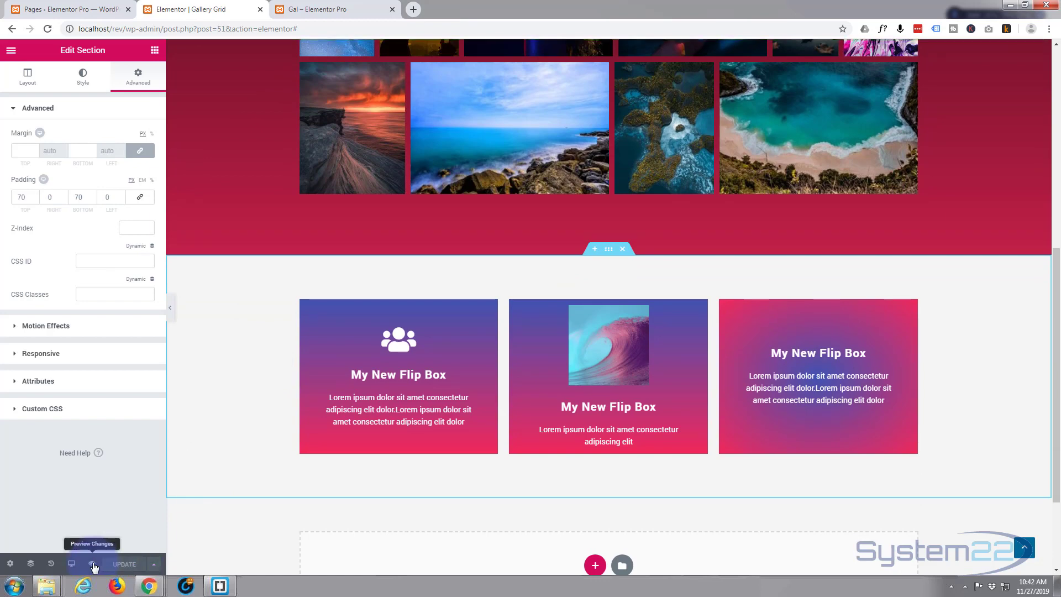
- Preview the page live and scroll to the three flip boxes below the gallery
left_click(71, 562)
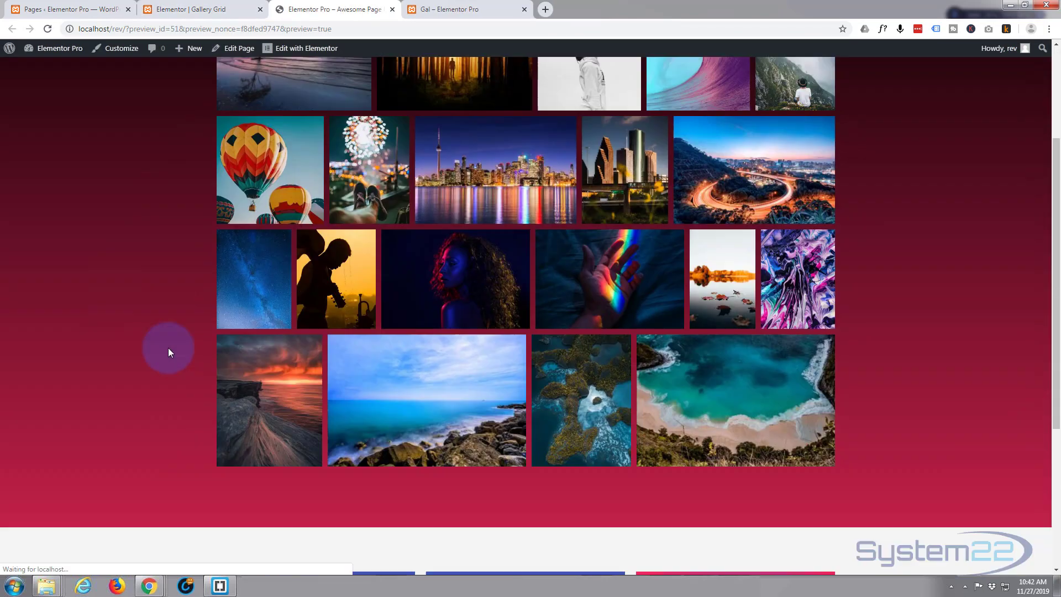
scroll("down", 3)
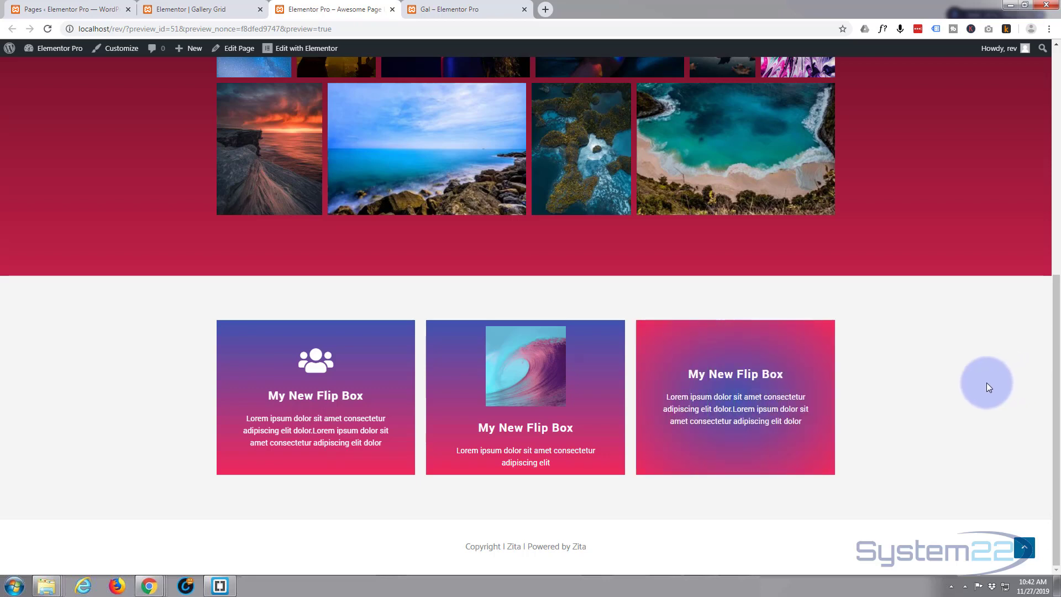
mouse_move(953, 396)
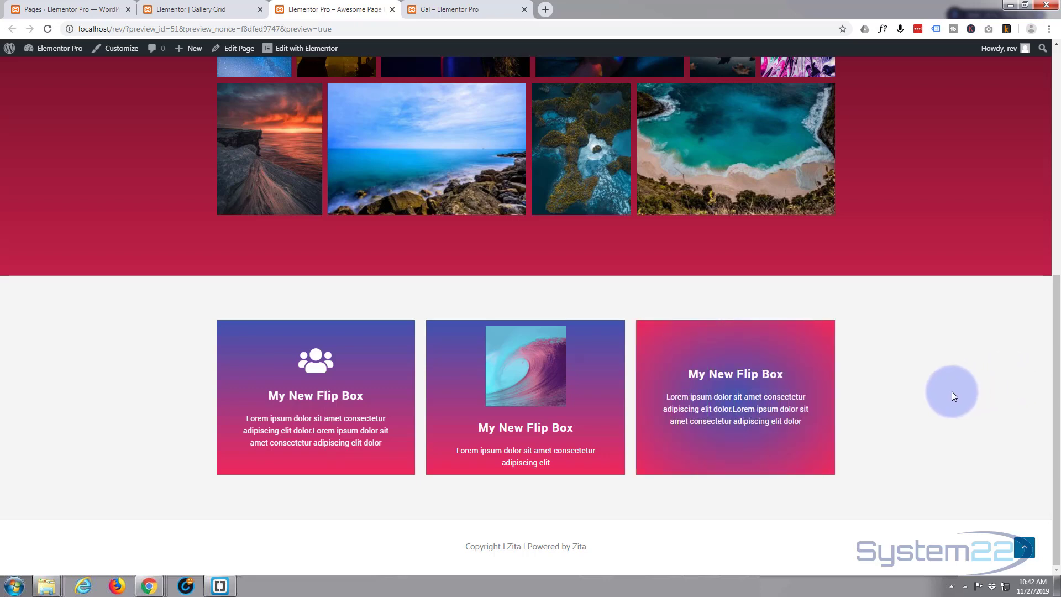
mouse_move(921, 394)
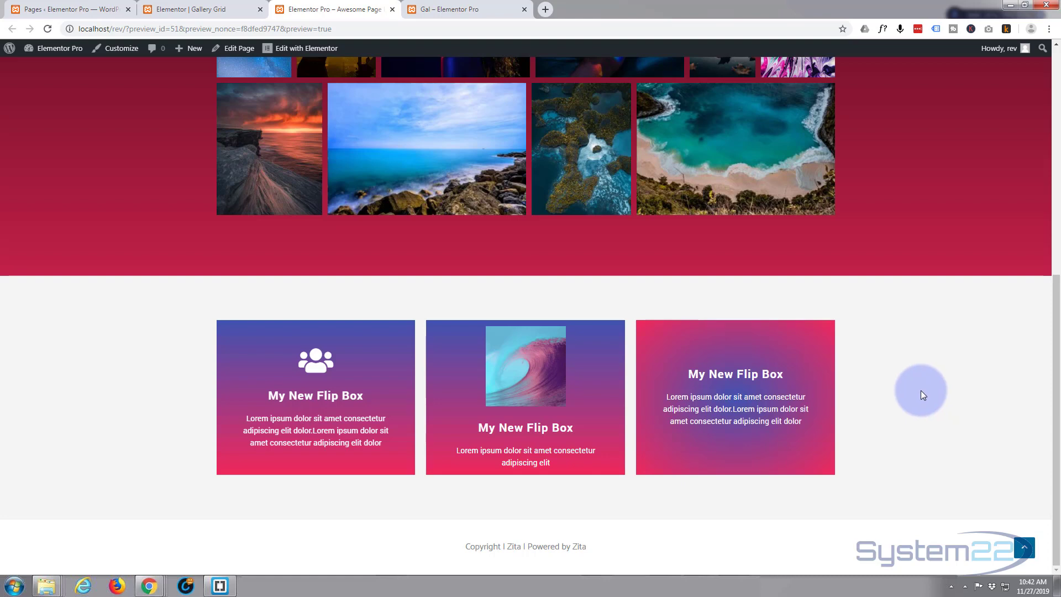